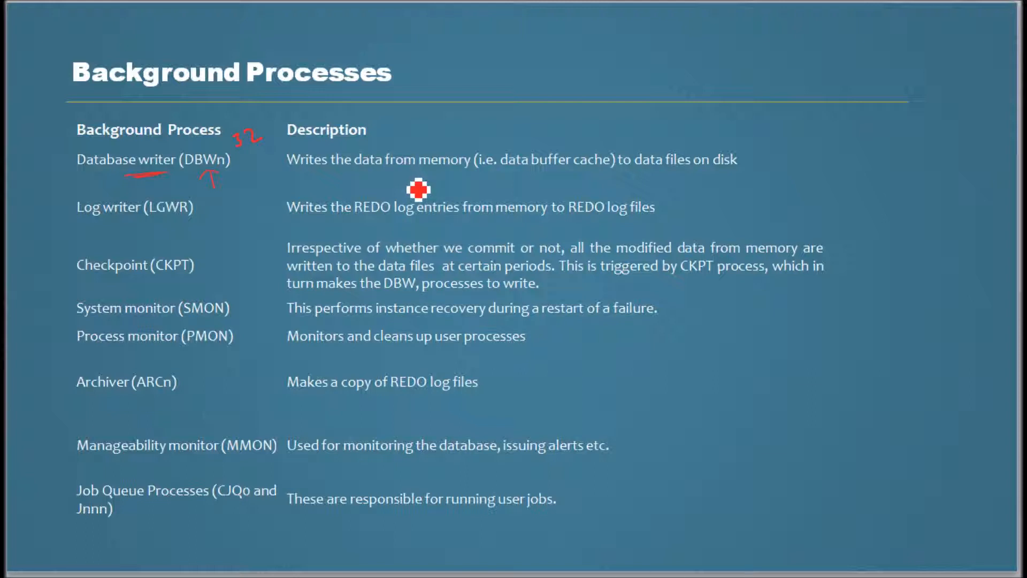
{"action": "mouse_move", "coordinate": [664, 184]}
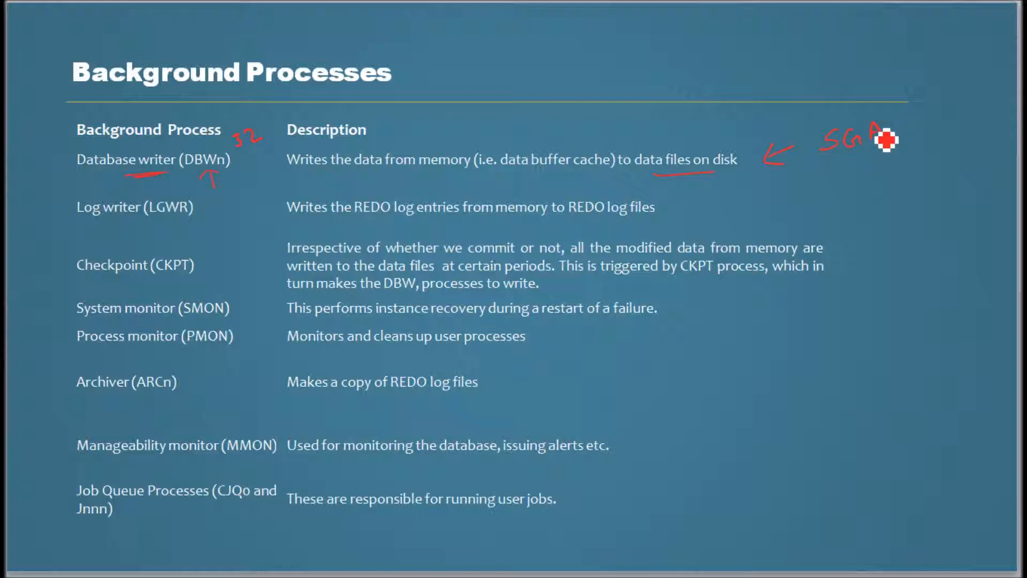
{"action": "mouse_move", "coordinate": [811, 158]}
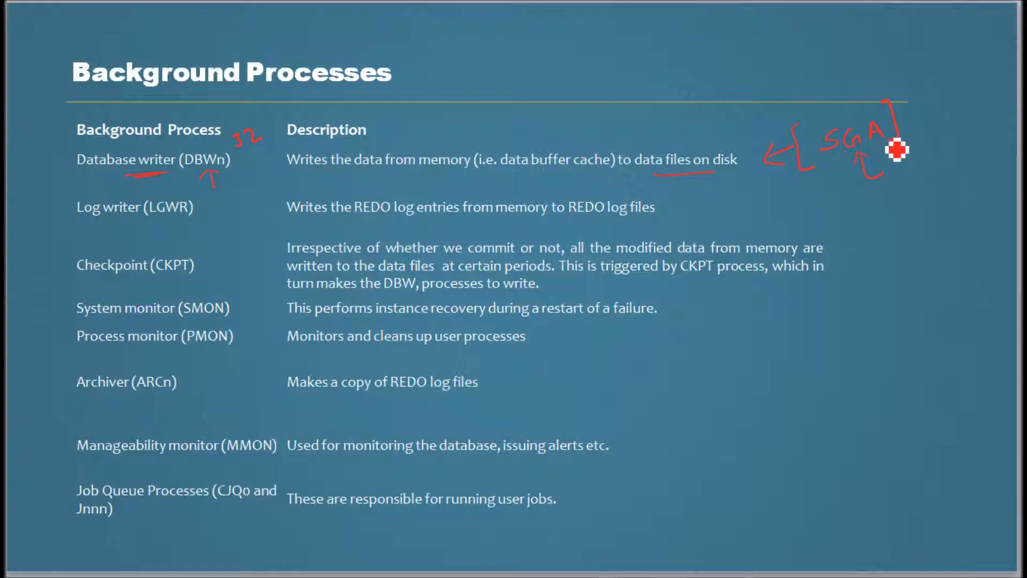
{"action": "mouse_move", "coordinate": [820, 141]}
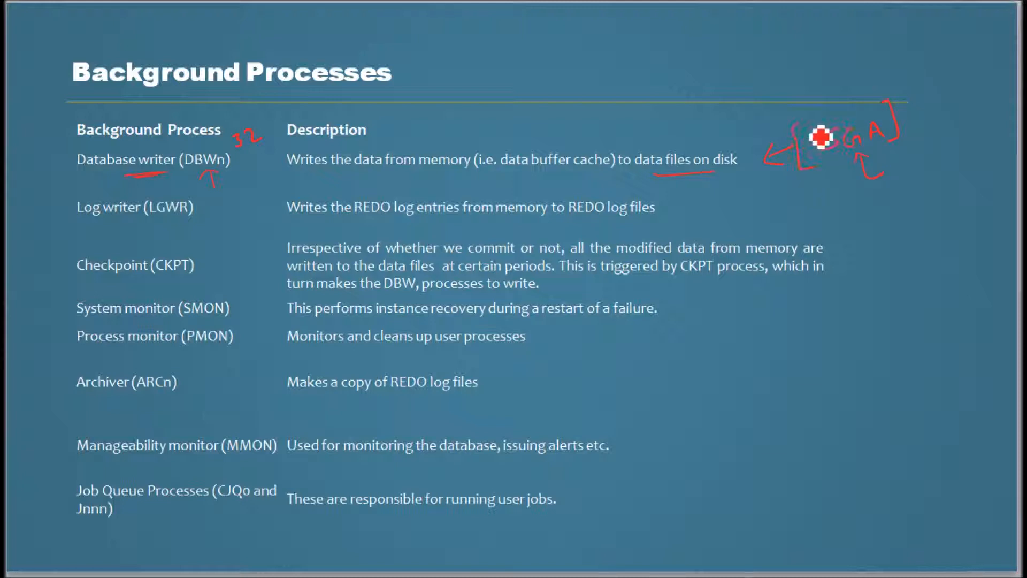
{"action": "mouse_move", "coordinate": [495, 172]}
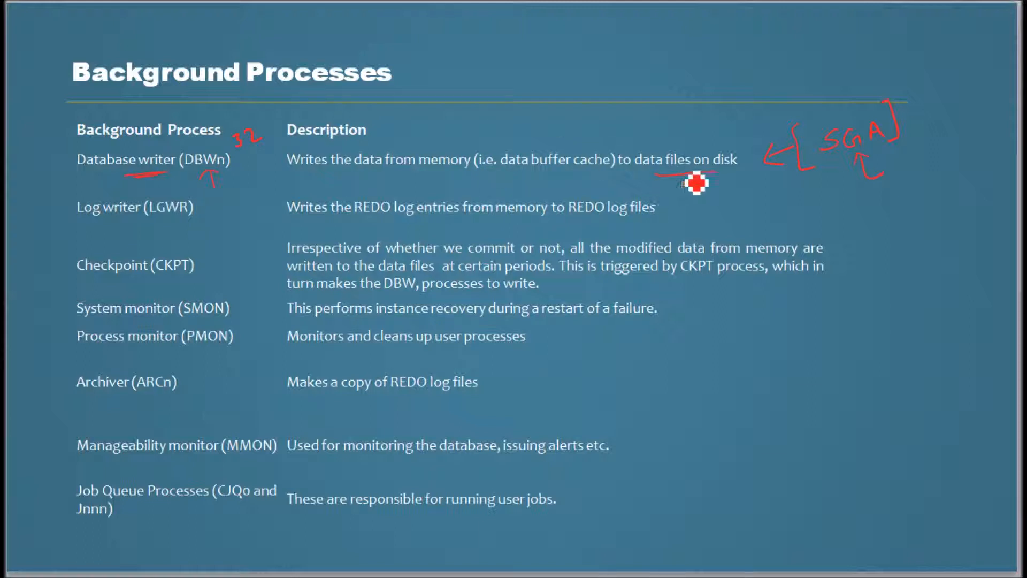
{"action": "mouse_move", "coordinate": [725, 180]}
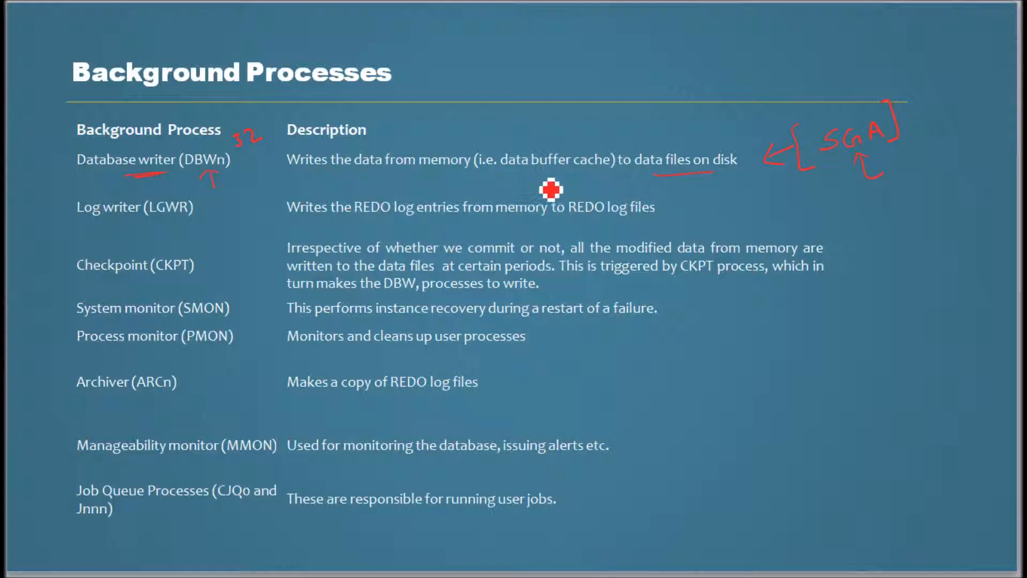
{"action": "mouse_move", "coordinate": [383, 189]}
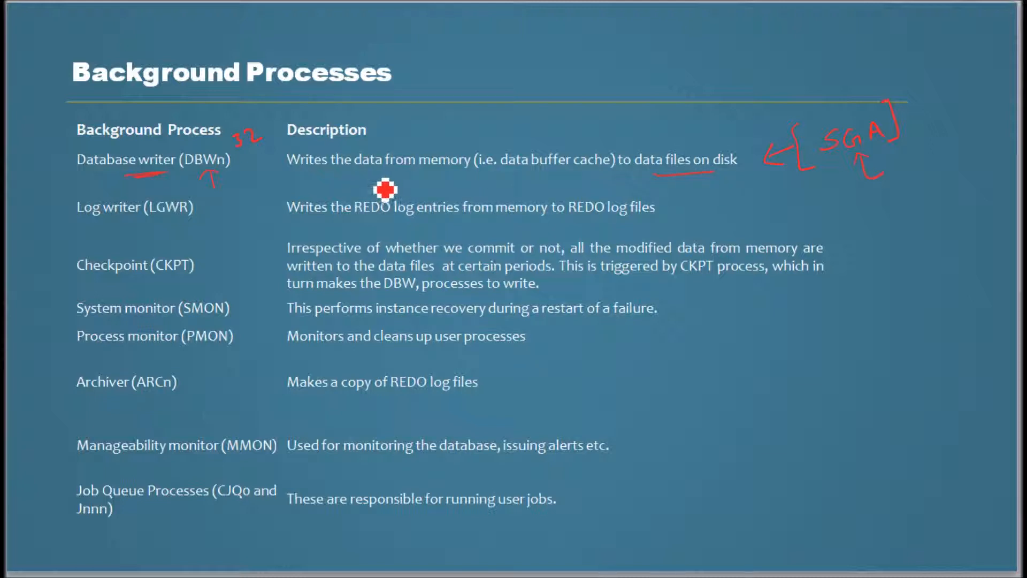
{"action": "mouse_move", "coordinate": [74, 184]}
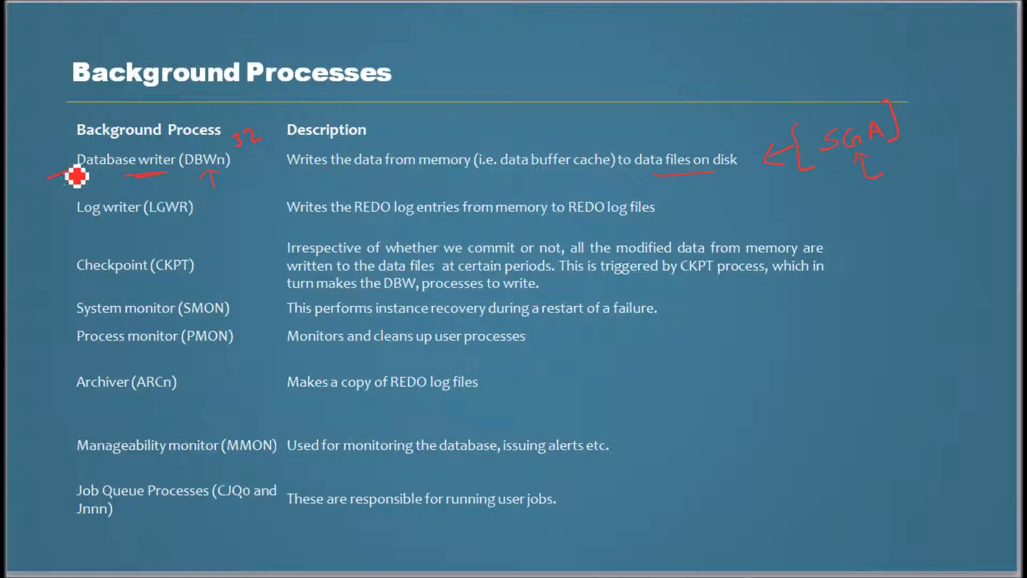
{"action": "mouse_move", "coordinate": [335, 184]}
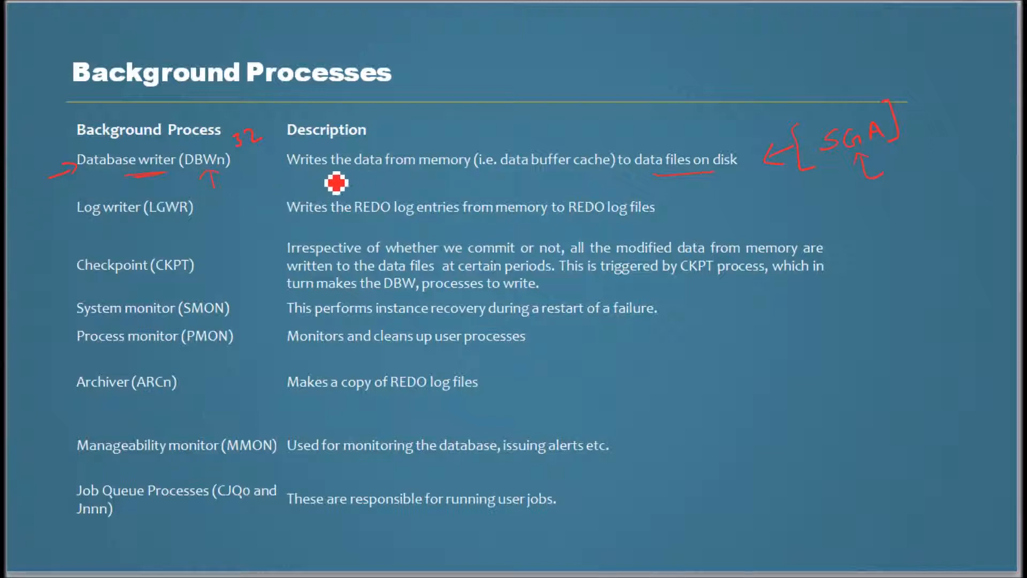
{"action": "mouse_move", "coordinate": [460, 166]}
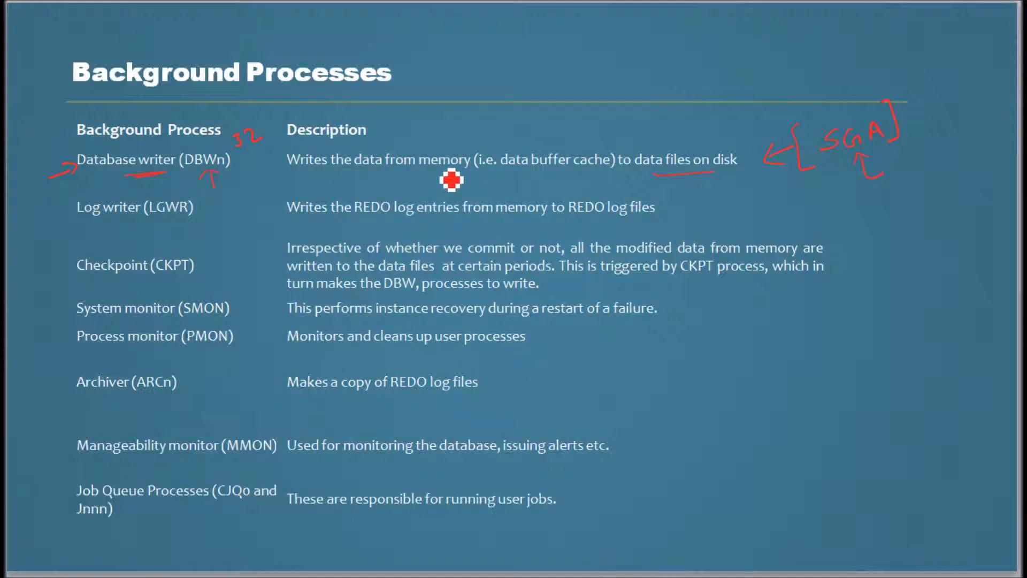
{"action": "mouse_move", "coordinate": [666, 184]}
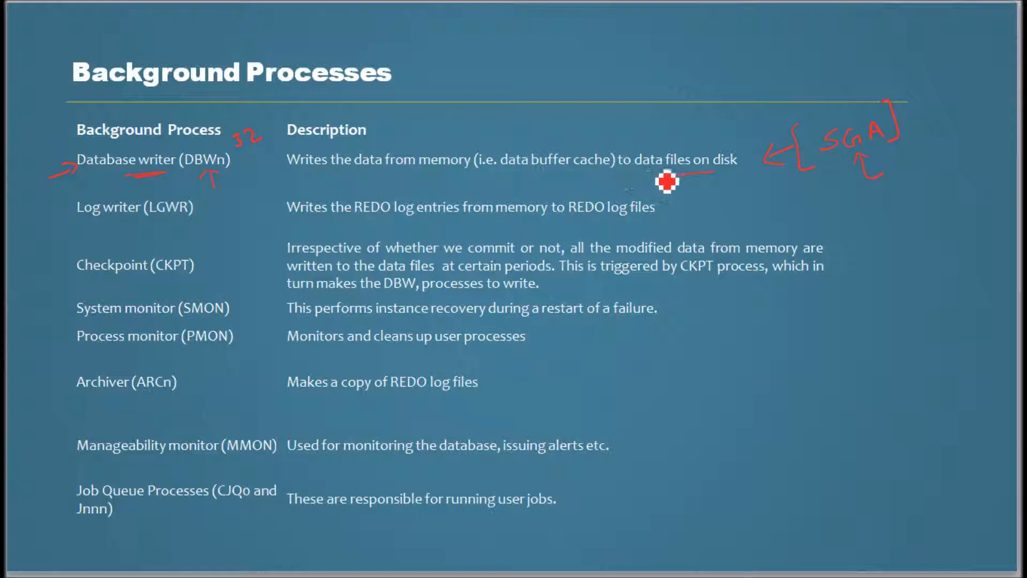
{"action": "mouse_move", "coordinate": [132, 243]}
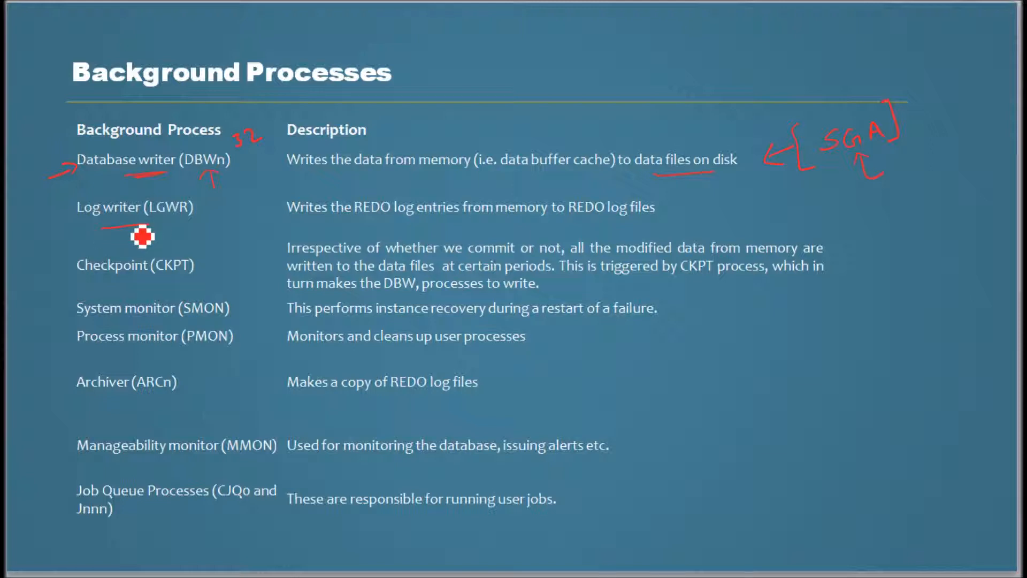
{"action": "mouse_move", "coordinate": [876, 202]}
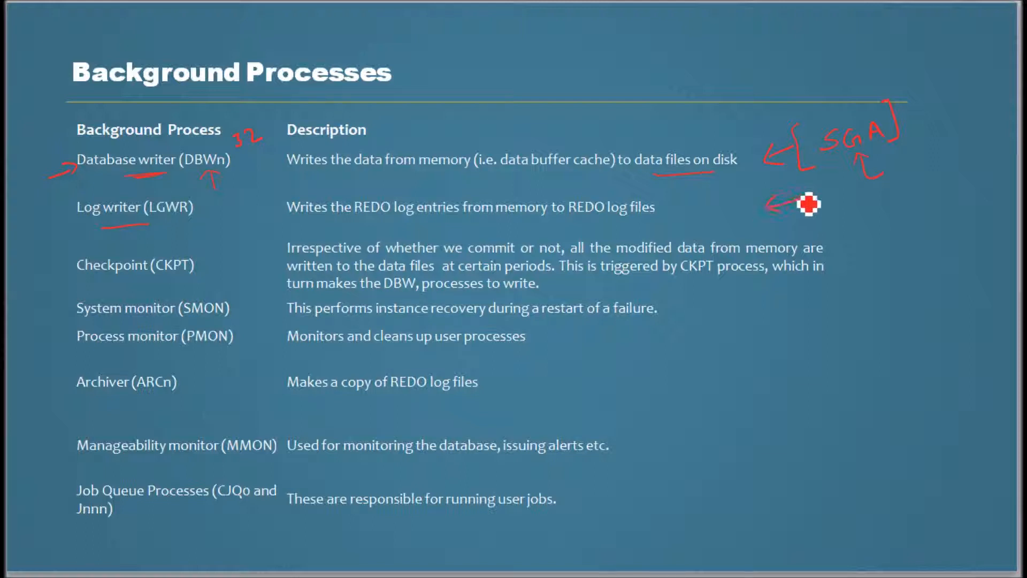
{"action": "mouse_move", "coordinate": [807, 215]}
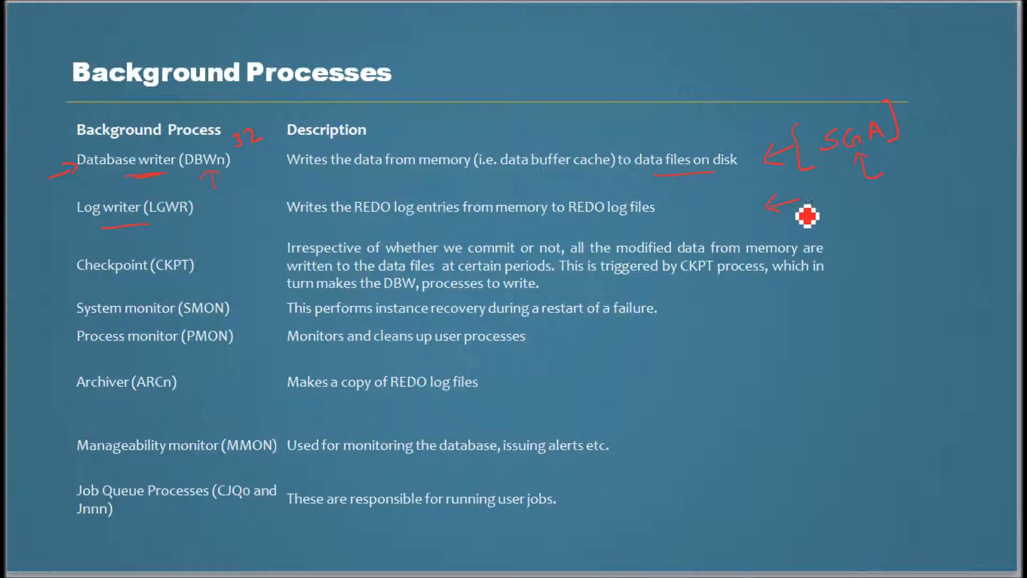
{"action": "mouse_move", "coordinate": [827, 201]}
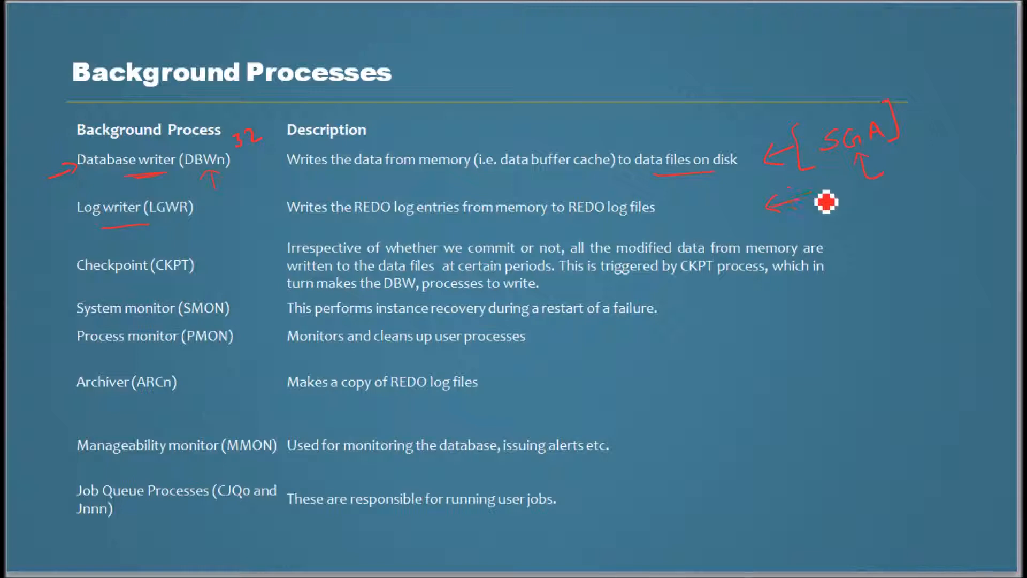
{"action": "mouse_move", "coordinate": [456, 221]}
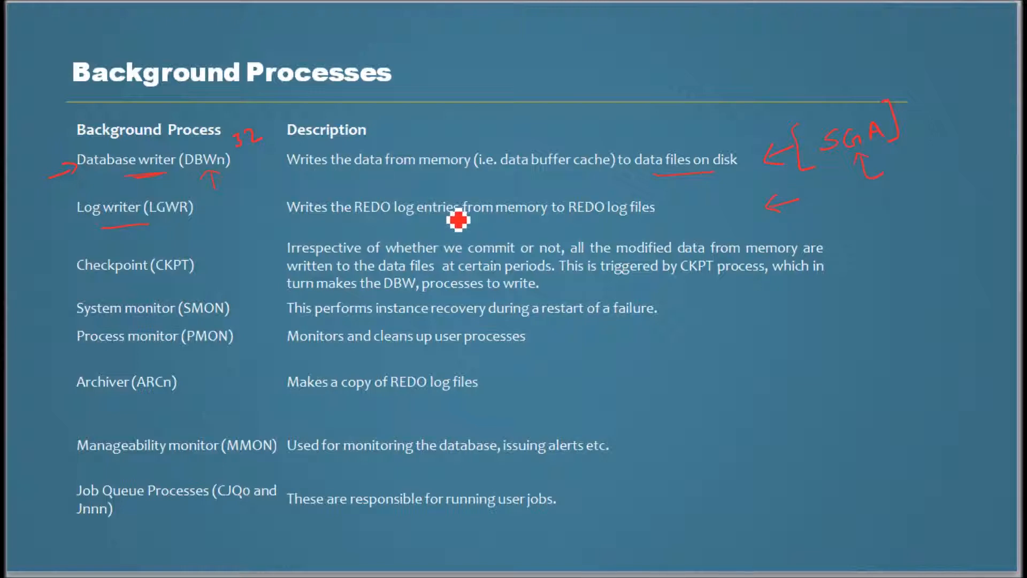
{"action": "mouse_move", "coordinate": [704, 52]}
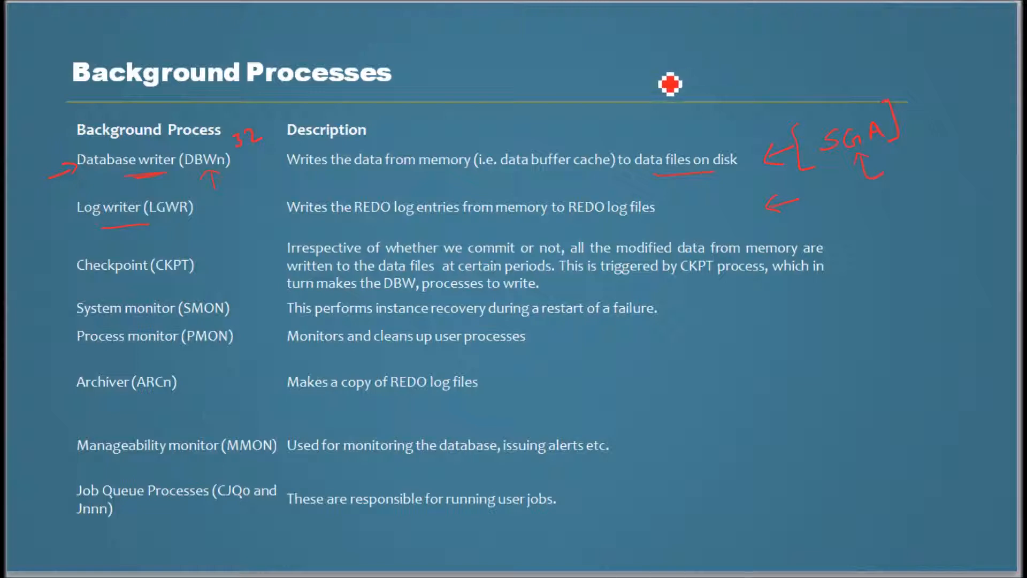
{"action": "mouse_move", "coordinate": [678, 124]}
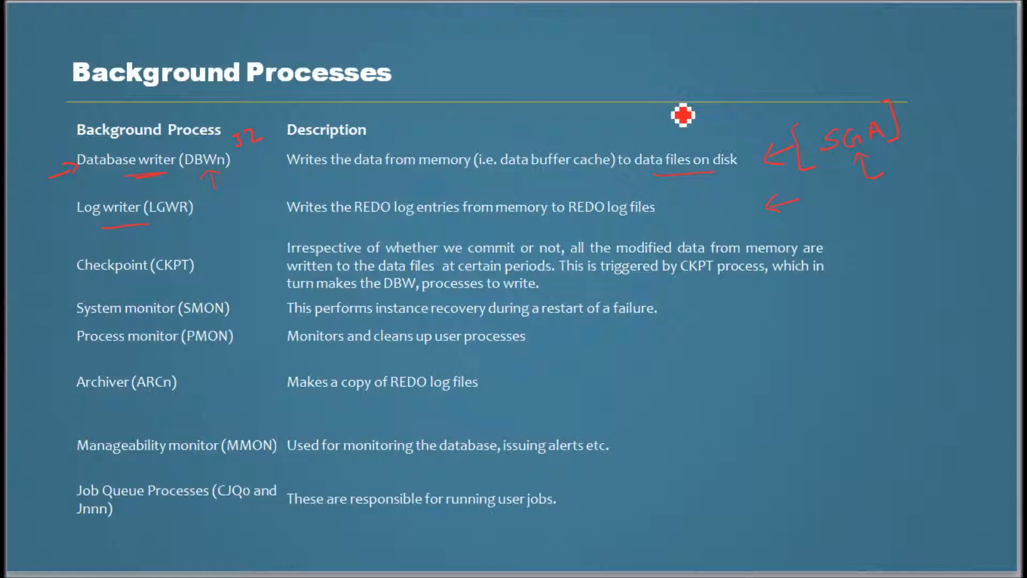
{"action": "mouse_move", "coordinate": [705, 108]}
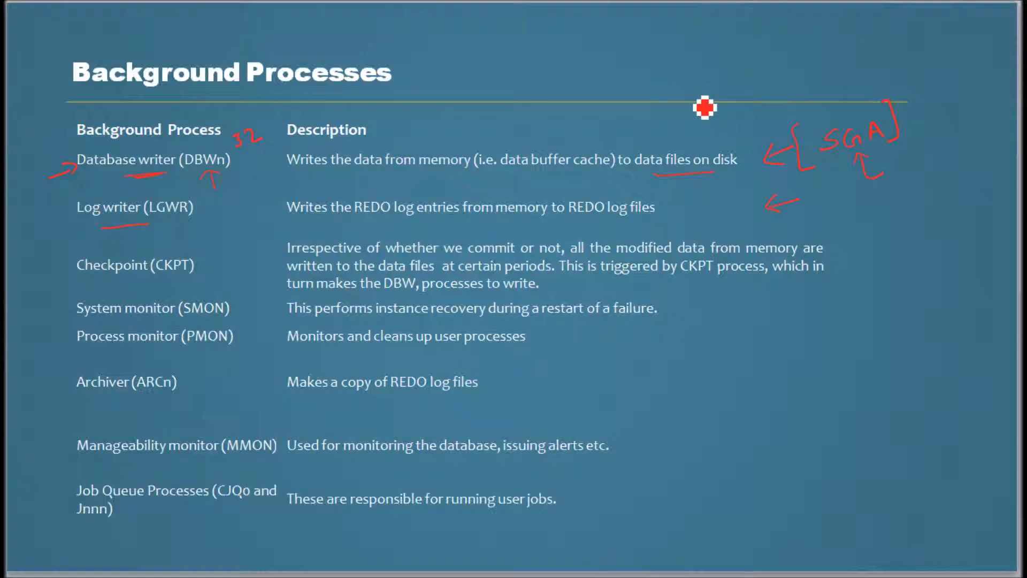
{"action": "mouse_move", "coordinate": [687, 213]}
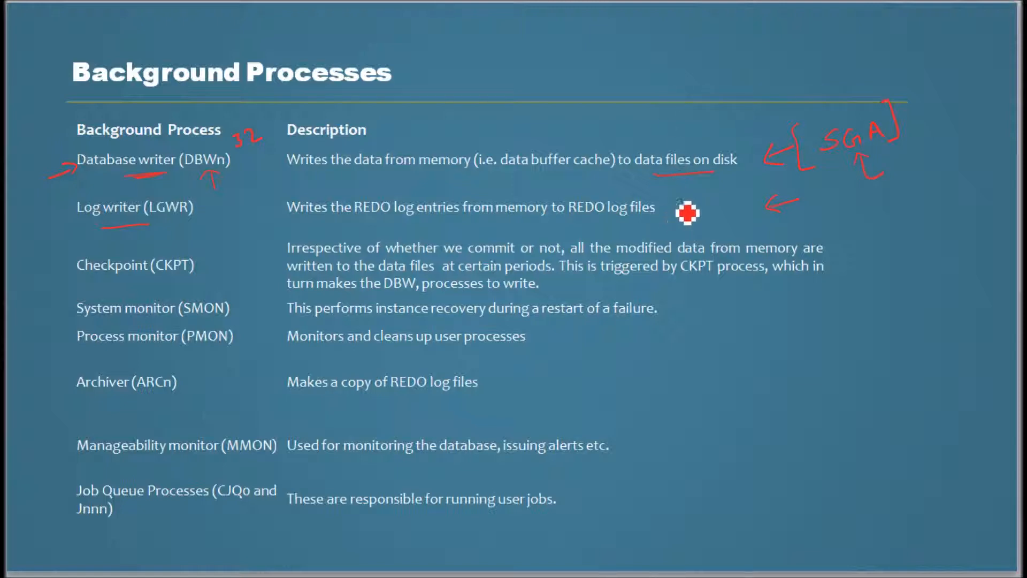
{"action": "mouse_move", "coordinate": [679, 218]}
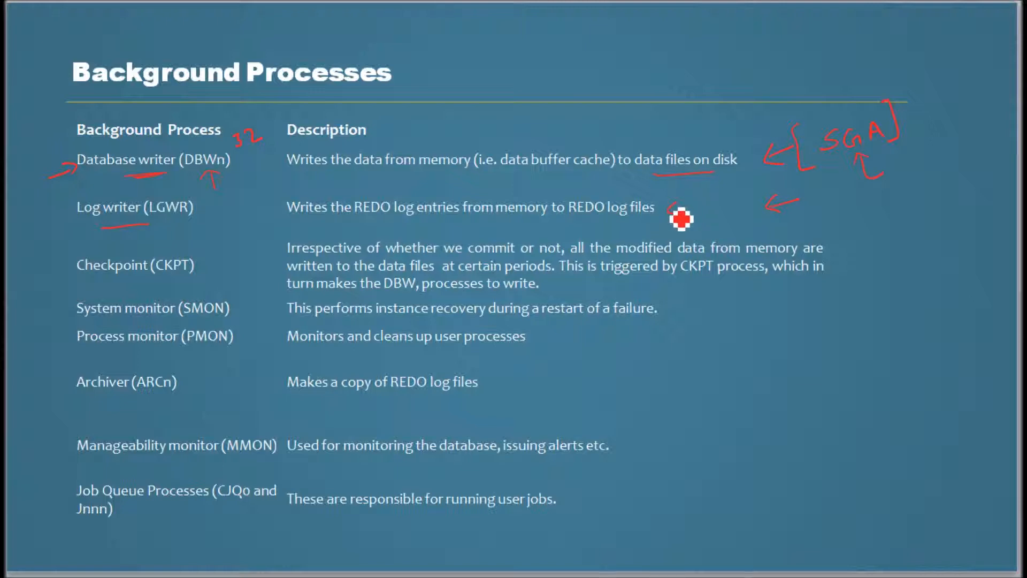
{"action": "mouse_move", "coordinate": [662, 176]}
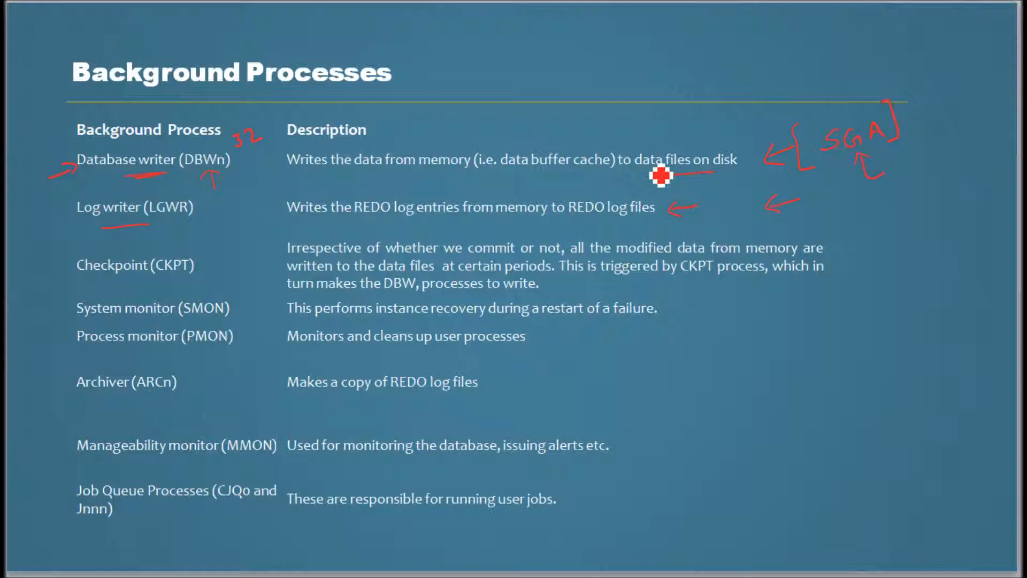
{"action": "mouse_move", "coordinate": [721, 145]}
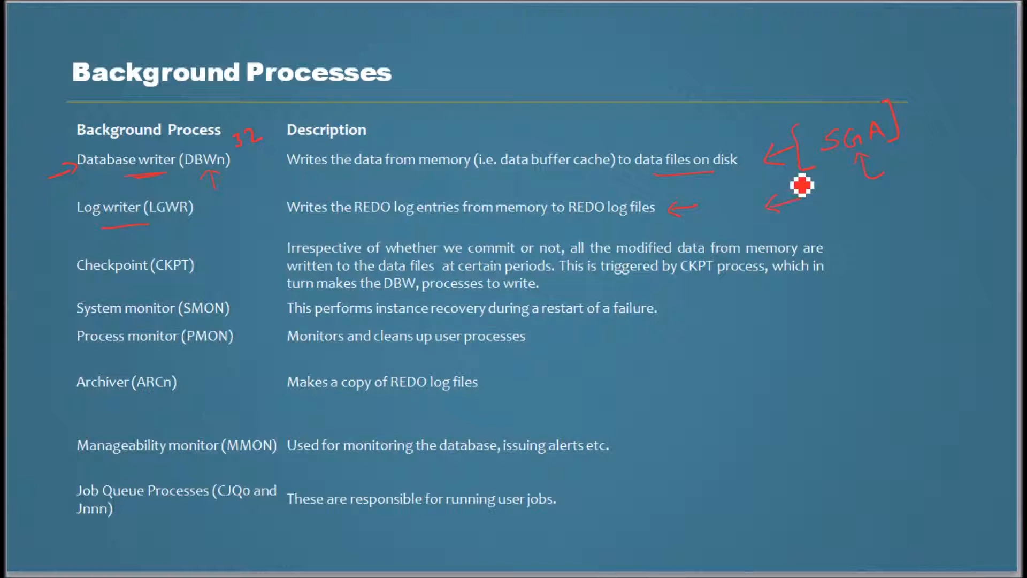
{"action": "mouse_move", "coordinate": [820, 159]}
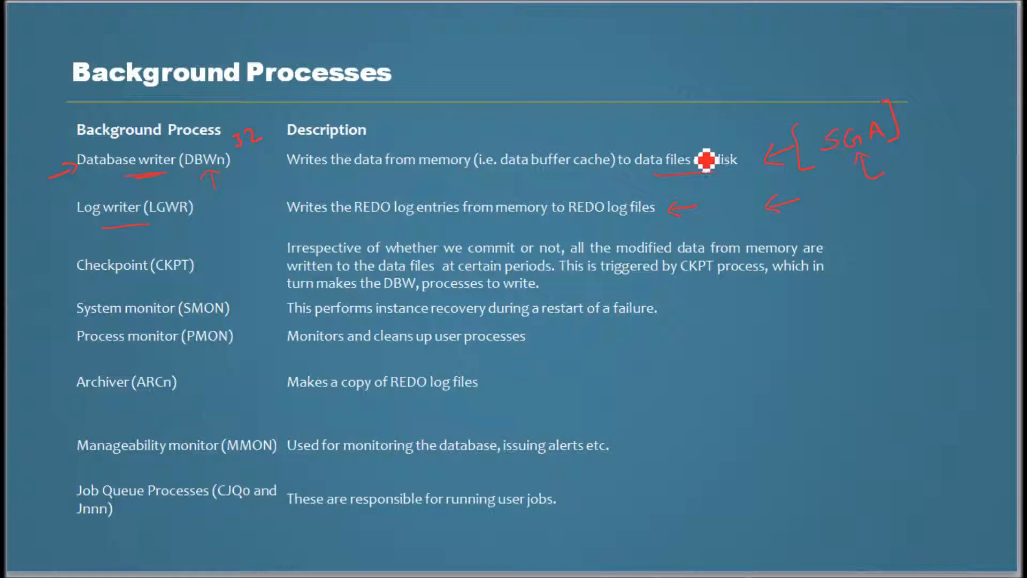
{"action": "mouse_move", "coordinate": [450, 187]}
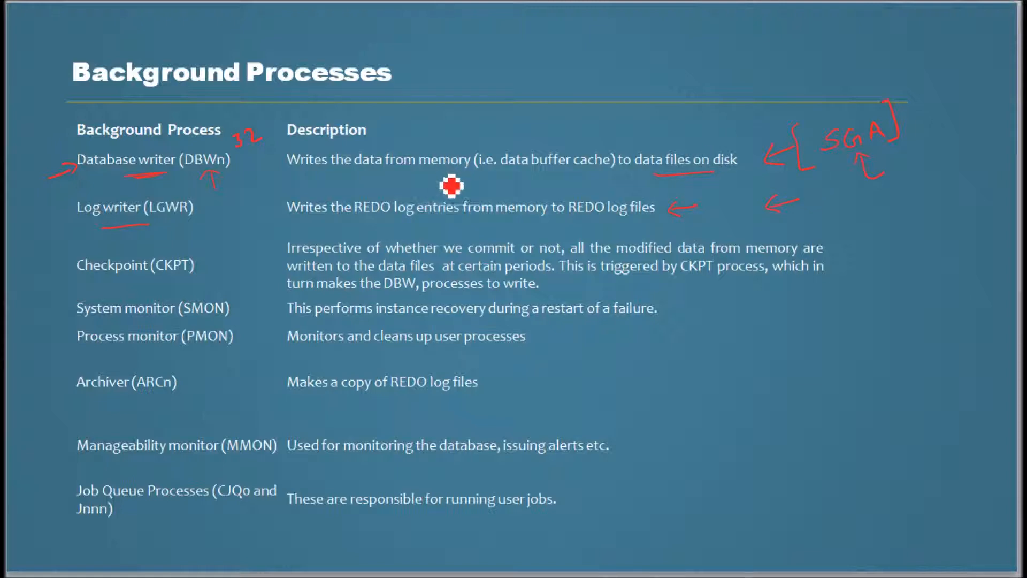
{"action": "mouse_move", "coordinate": [463, 192]}
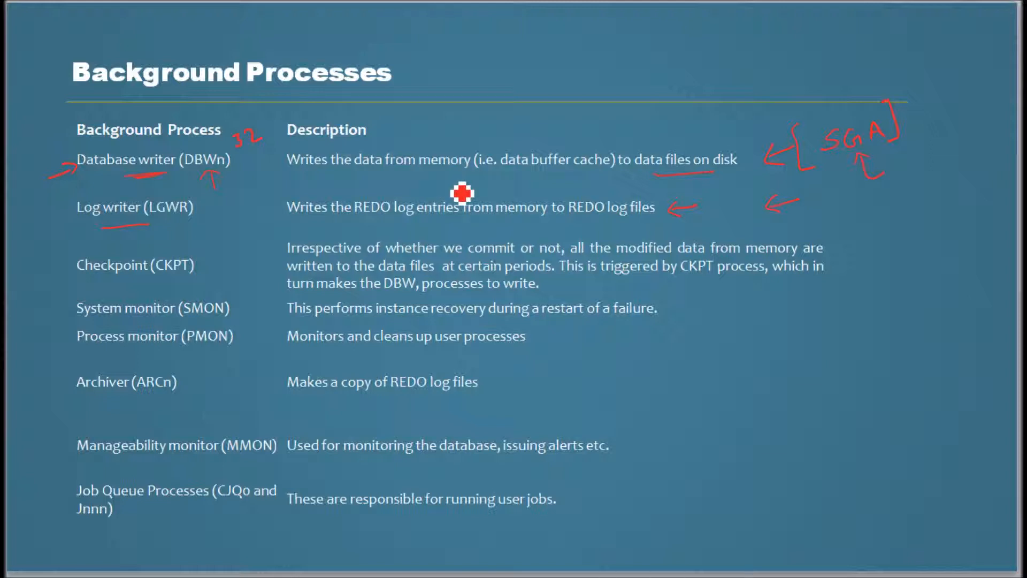
{"action": "mouse_move", "coordinate": [714, 189]}
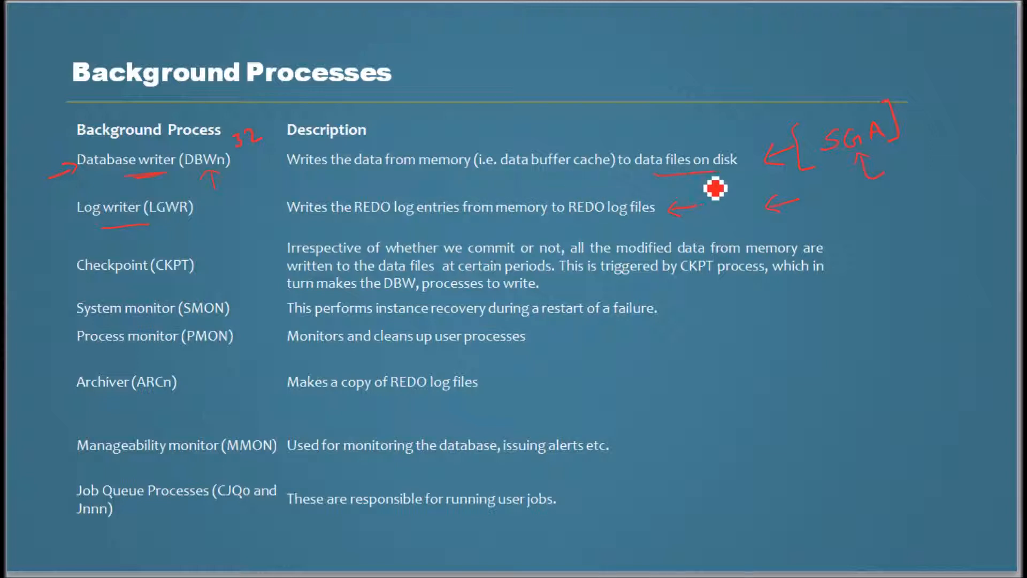
{"action": "mouse_move", "coordinate": [632, 113]}
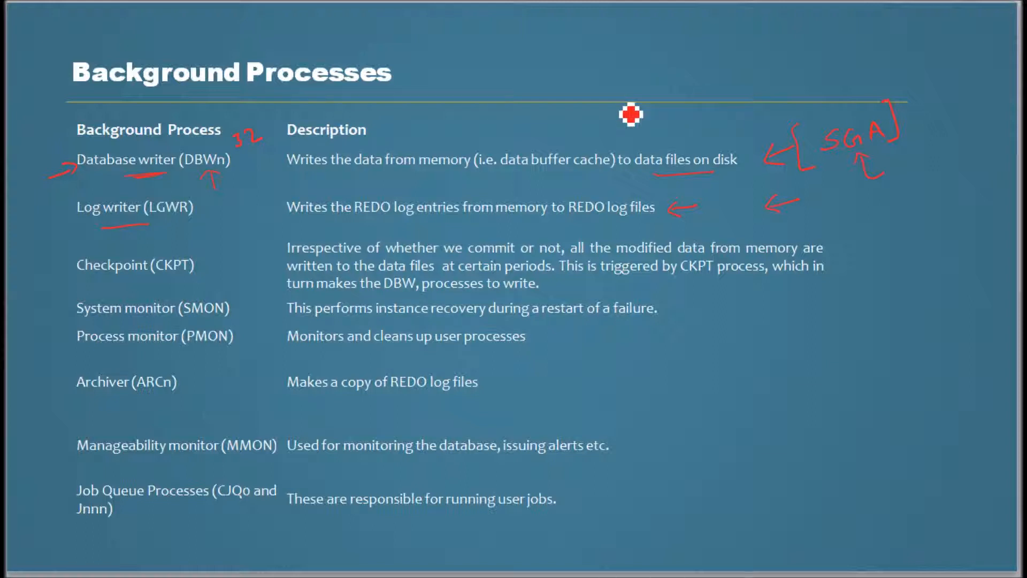
{"action": "mouse_move", "coordinate": [400, 213]}
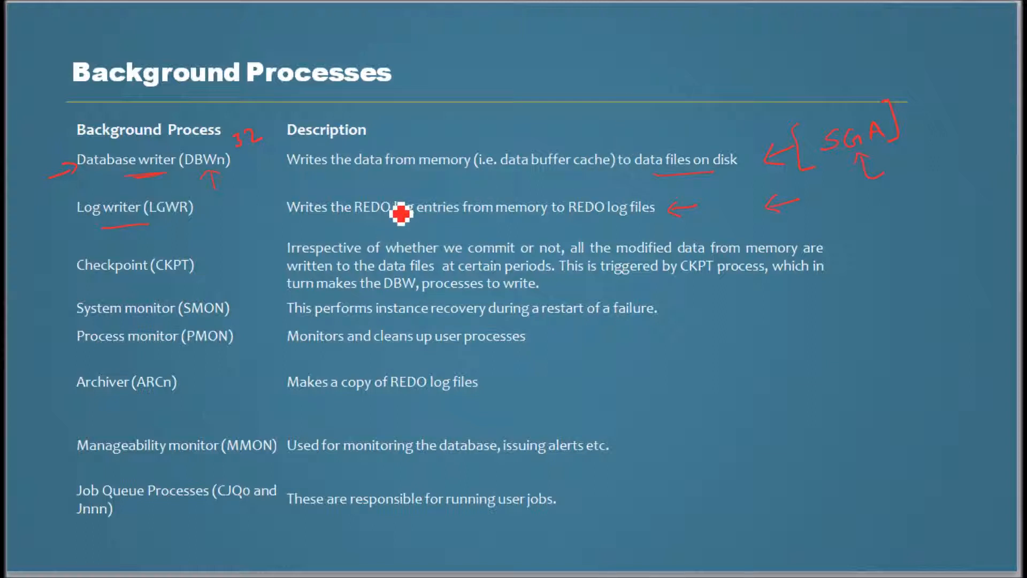
{"action": "mouse_move", "coordinate": [426, 265]}
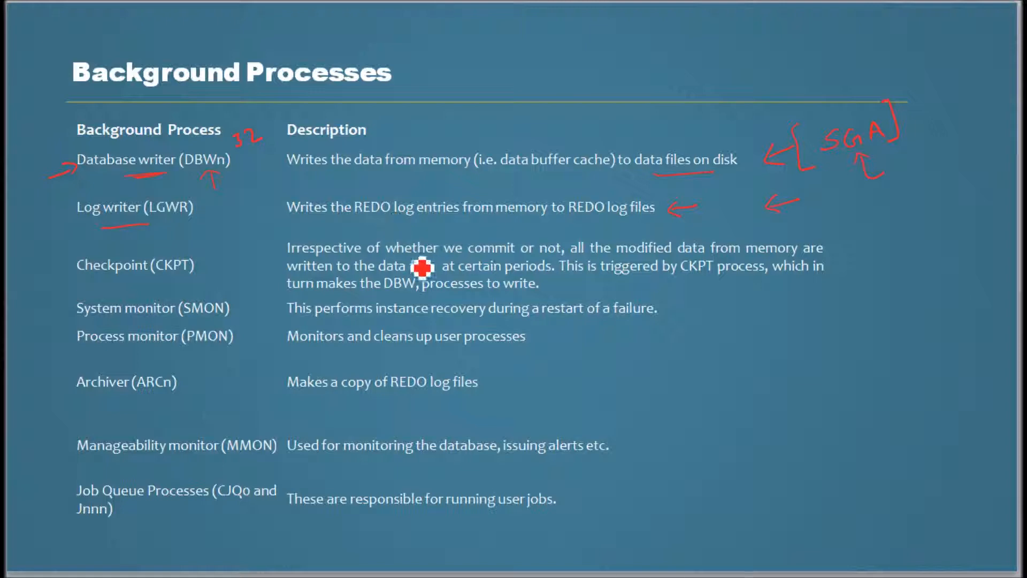
{"action": "mouse_move", "coordinate": [682, 202]}
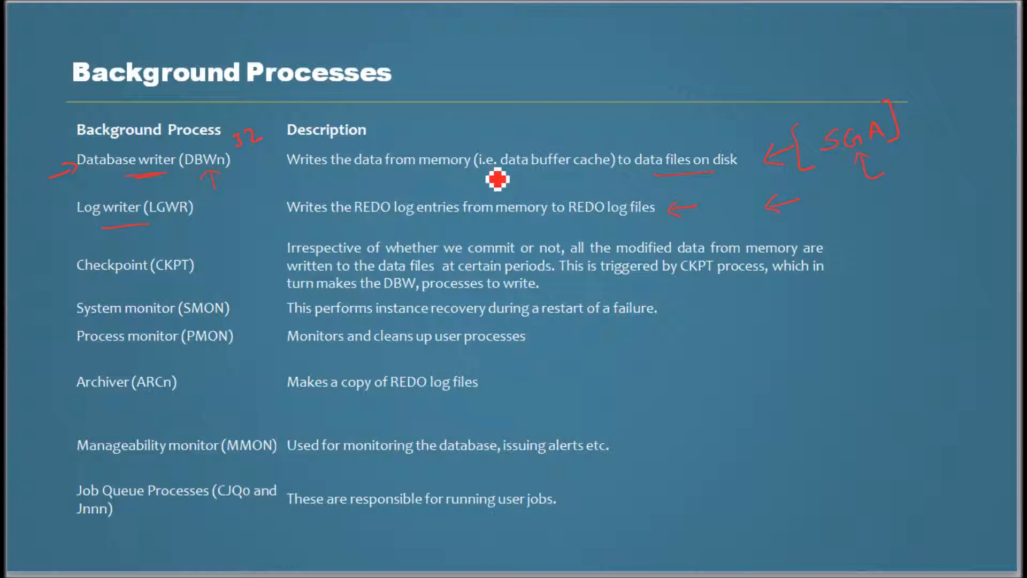
{"action": "mouse_move", "coordinate": [678, 222]}
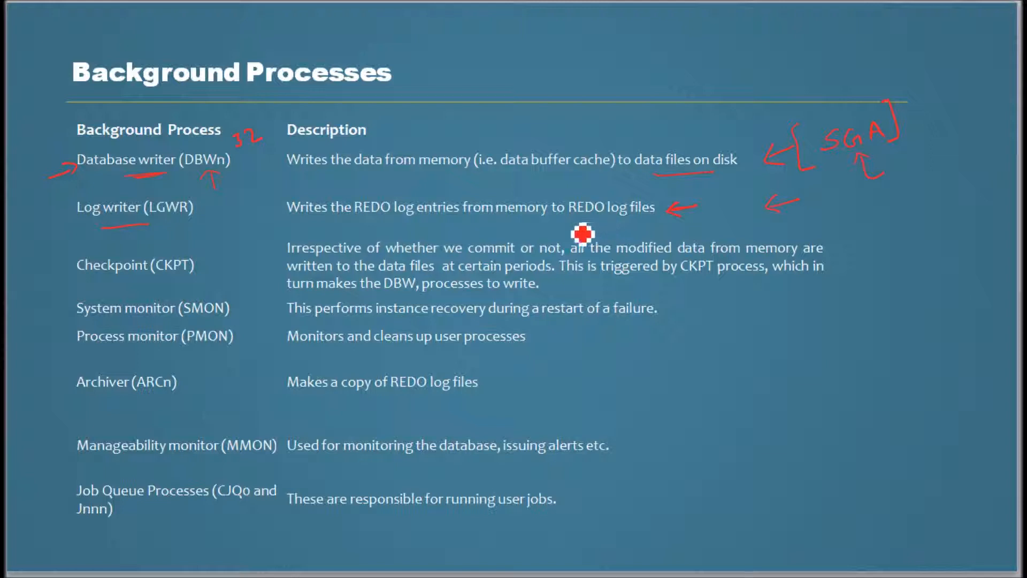
{"action": "mouse_move", "coordinate": [608, 235]}
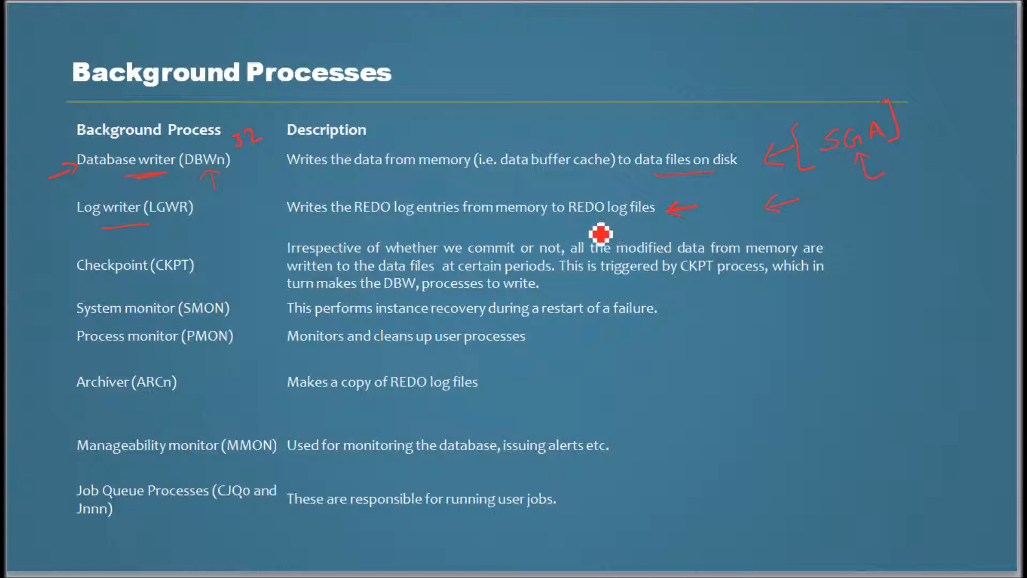
{"action": "mouse_move", "coordinate": [590, 228]}
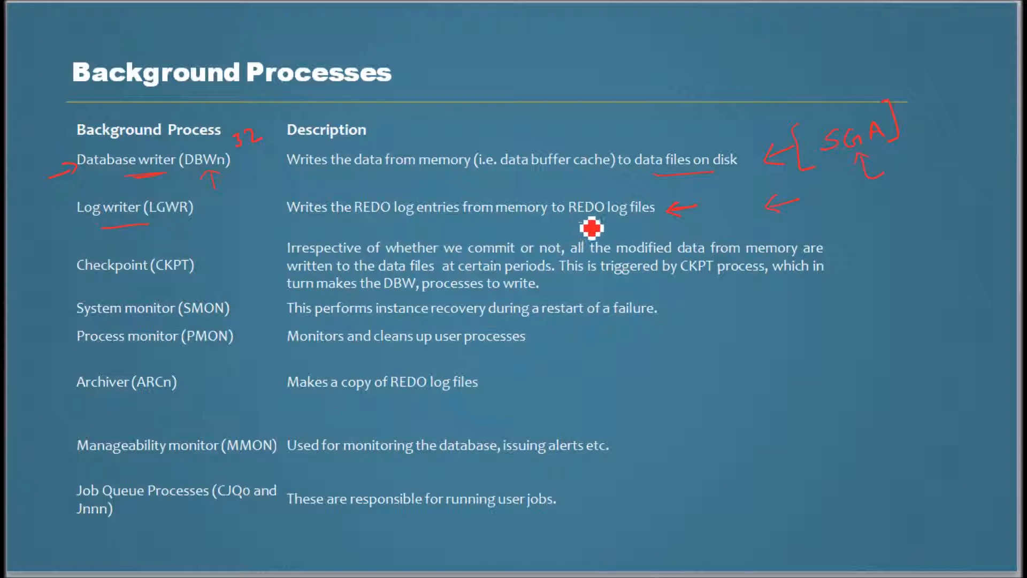
{"action": "mouse_move", "coordinate": [605, 225]}
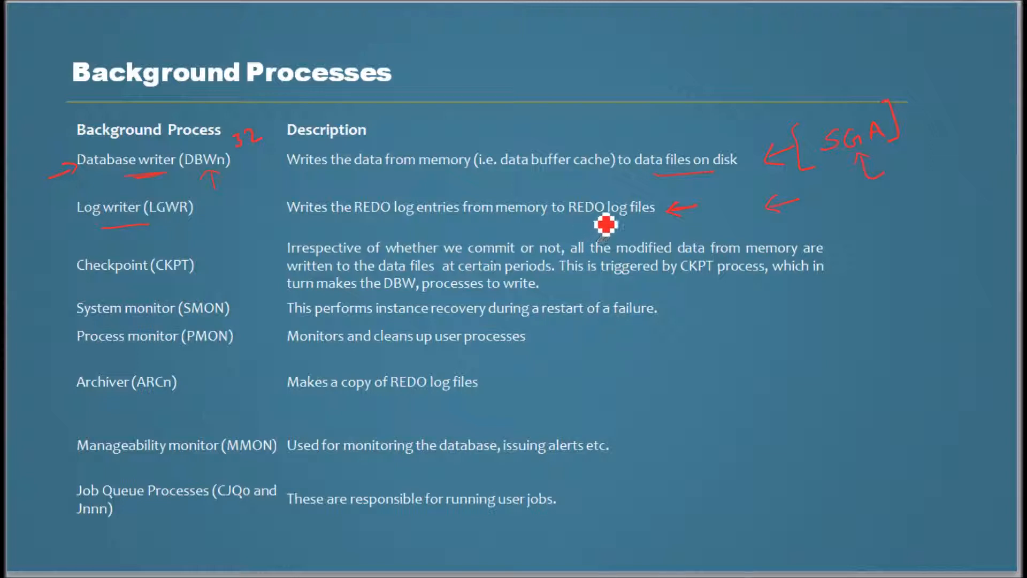
{"action": "mouse_move", "coordinate": [634, 260]}
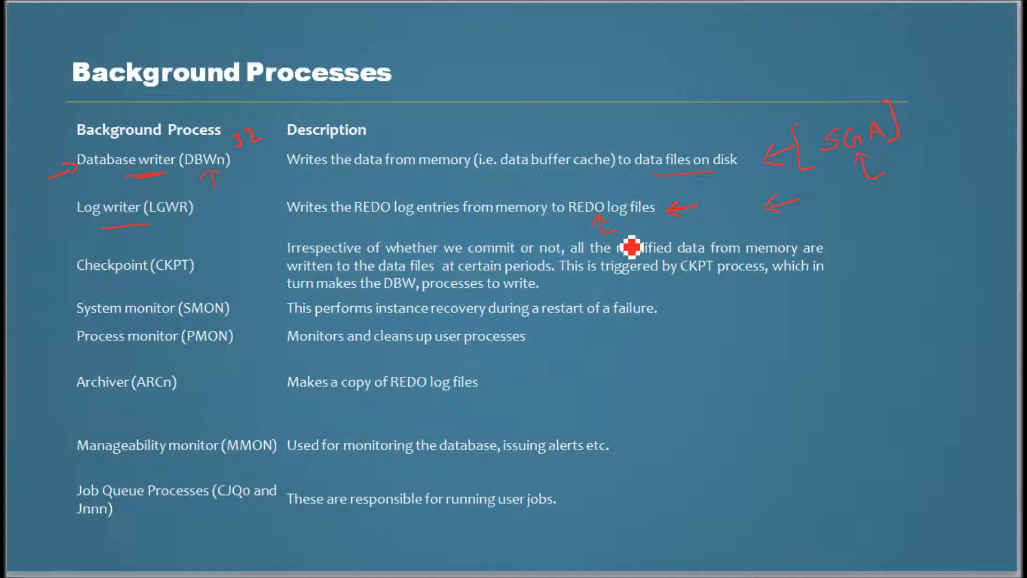
{"action": "mouse_move", "coordinate": [624, 228]}
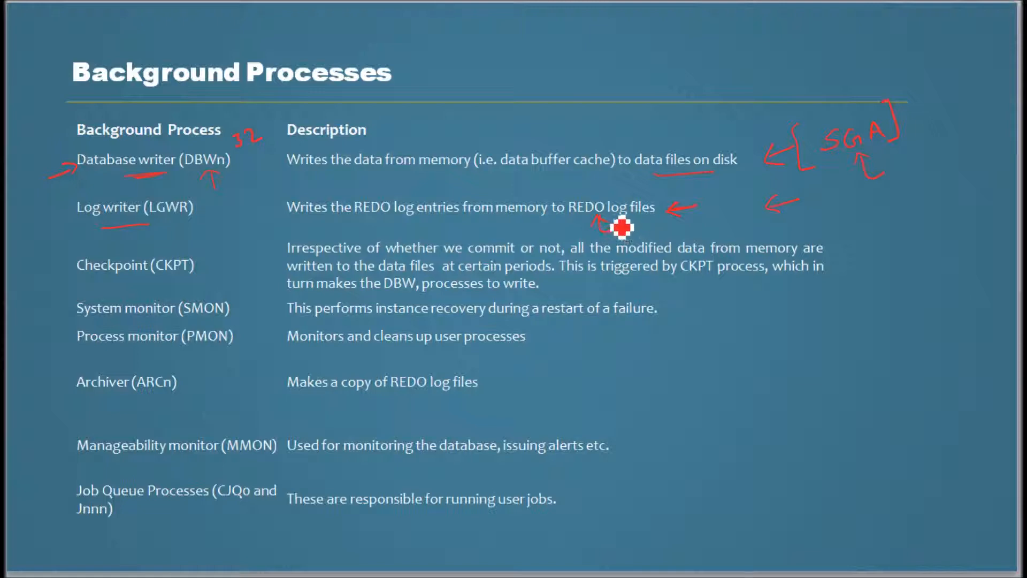
{"action": "mouse_move", "coordinate": [596, 231]}
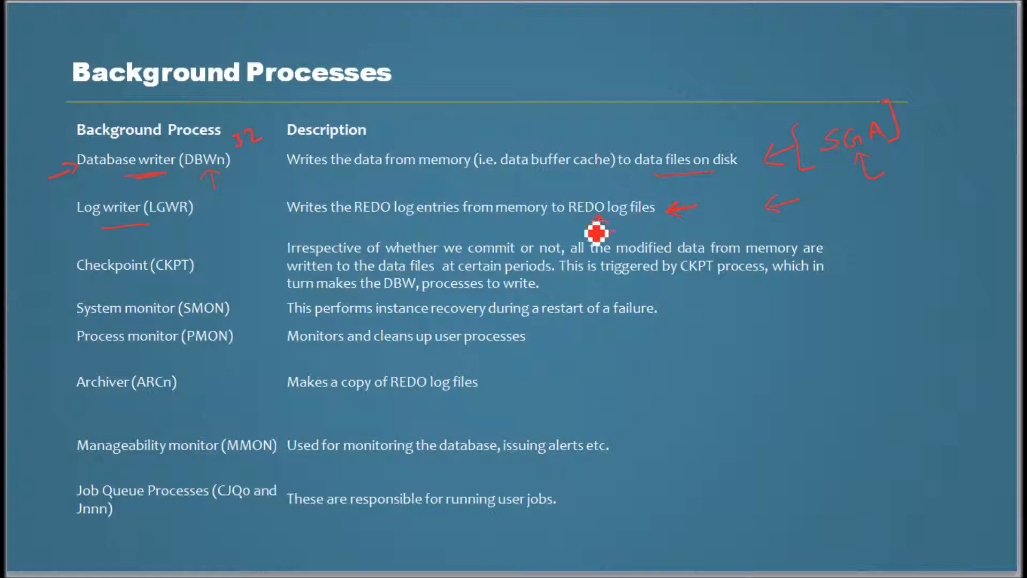
{"action": "mouse_move", "coordinate": [637, 185]}
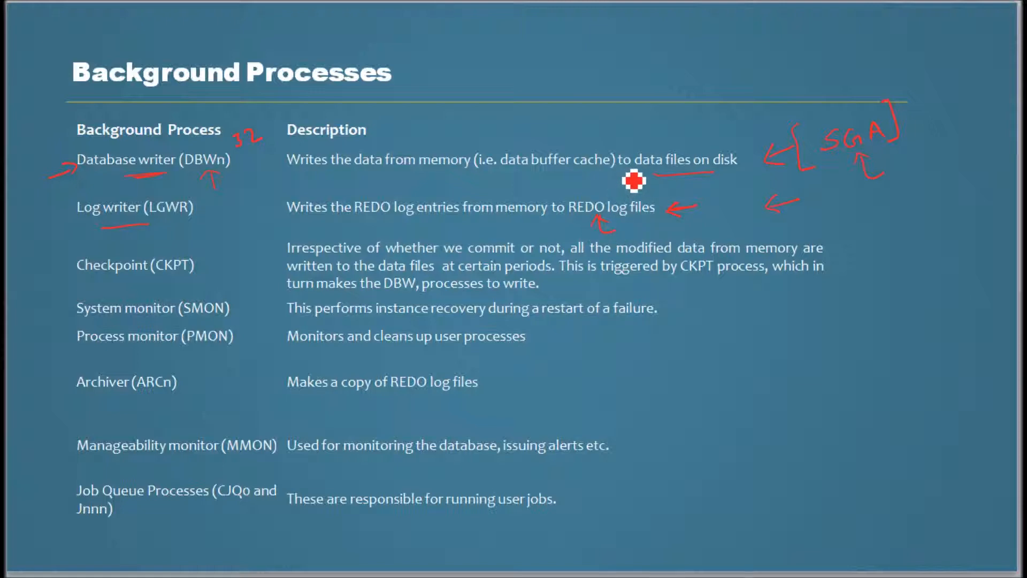
{"action": "mouse_move", "coordinate": [668, 183]}
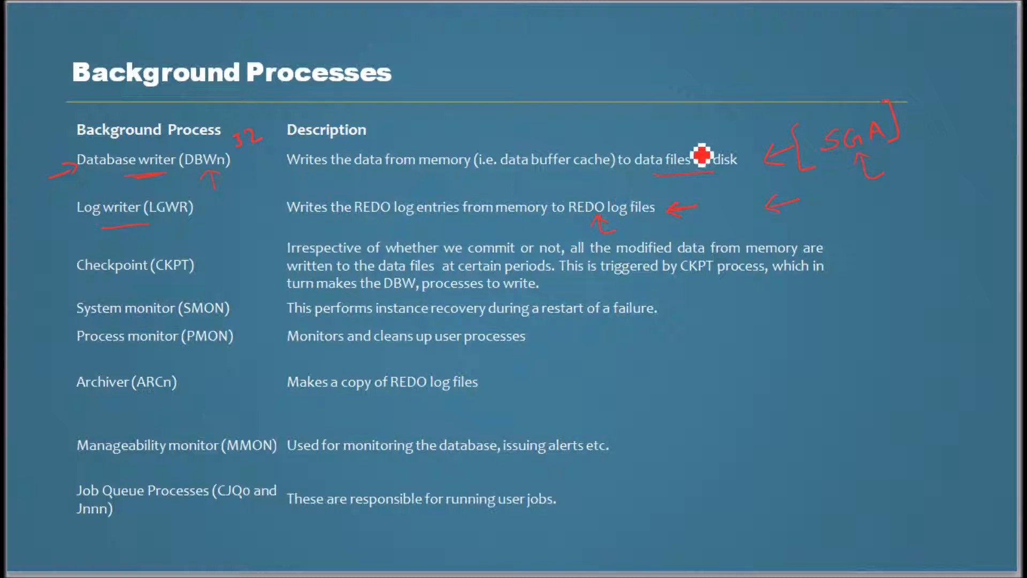
{"action": "mouse_move", "coordinate": [608, 234]}
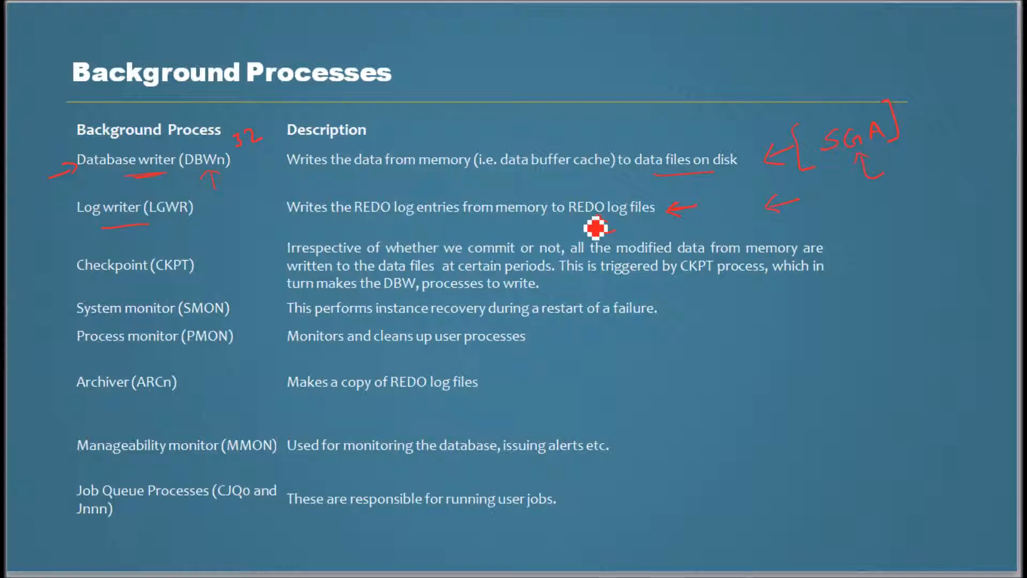
{"action": "mouse_move", "coordinate": [618, 205]}
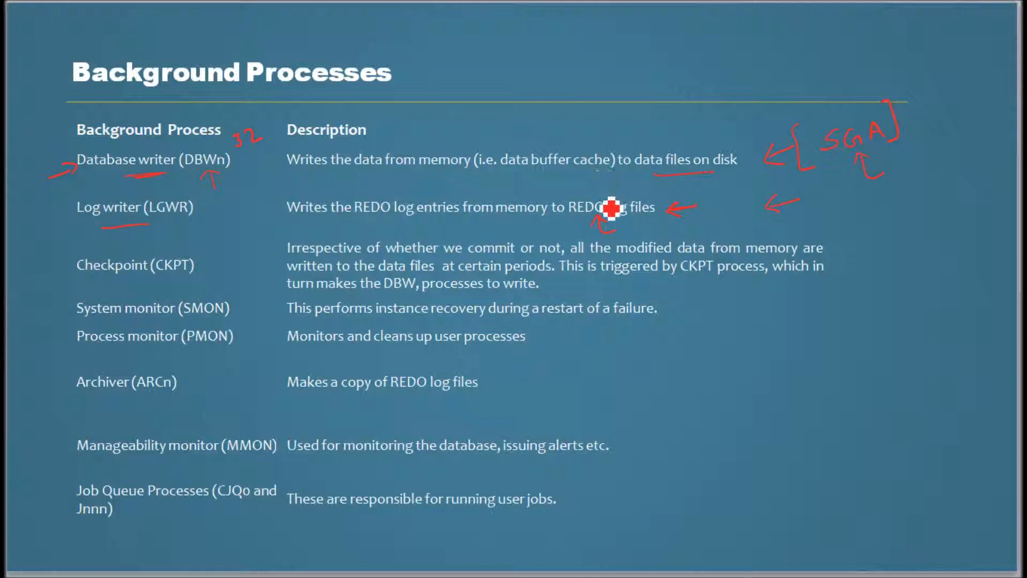
{"action": "mouse_move", "coordinate": [629, 175]}
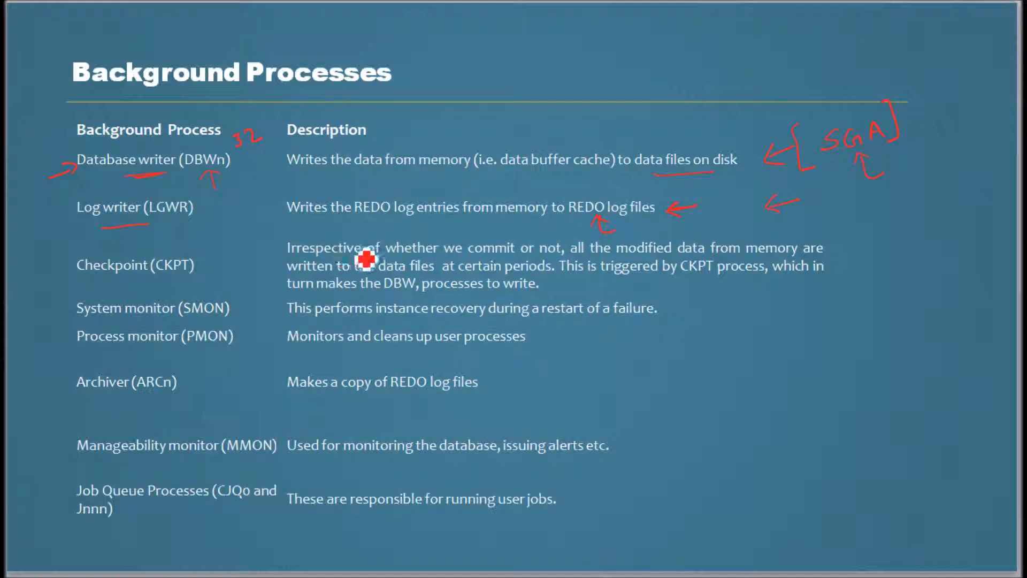
{"action": "mouse_move", "coordinate": [116, 241]}
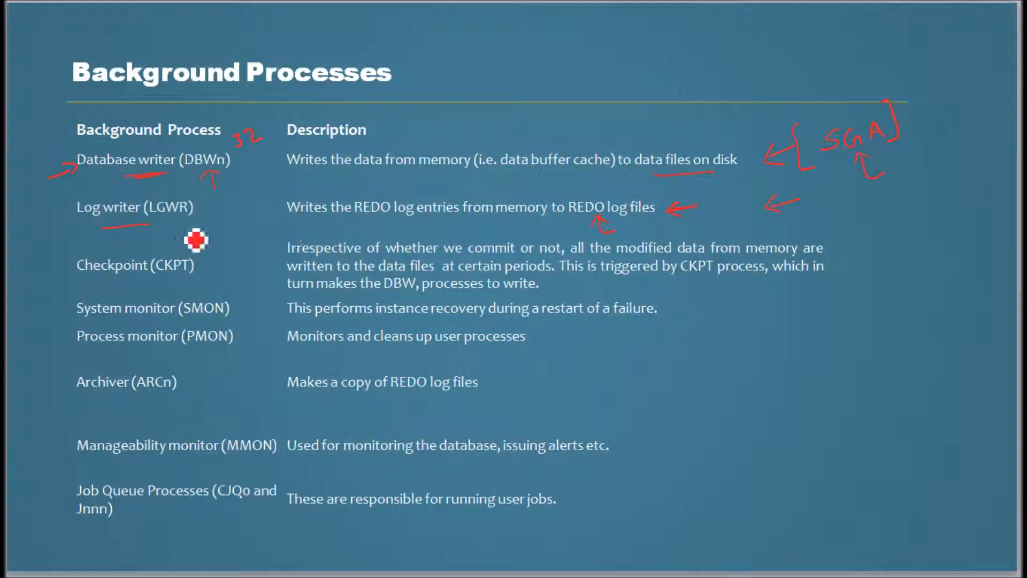
{"action": "mouse_move", "coordinate": [119, 238]}
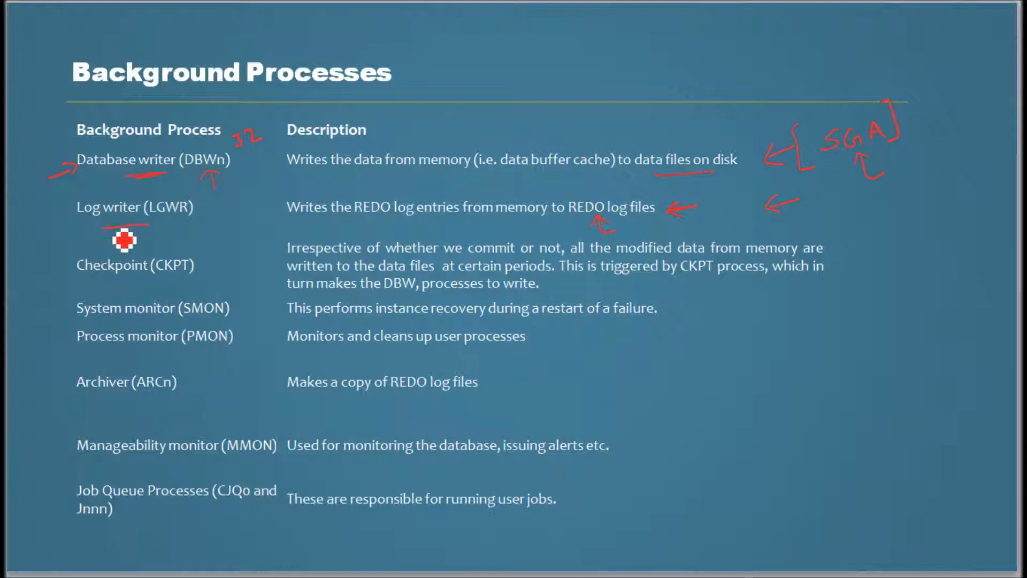
{"action": "mouse_move", "coordinate": [199, 222]}
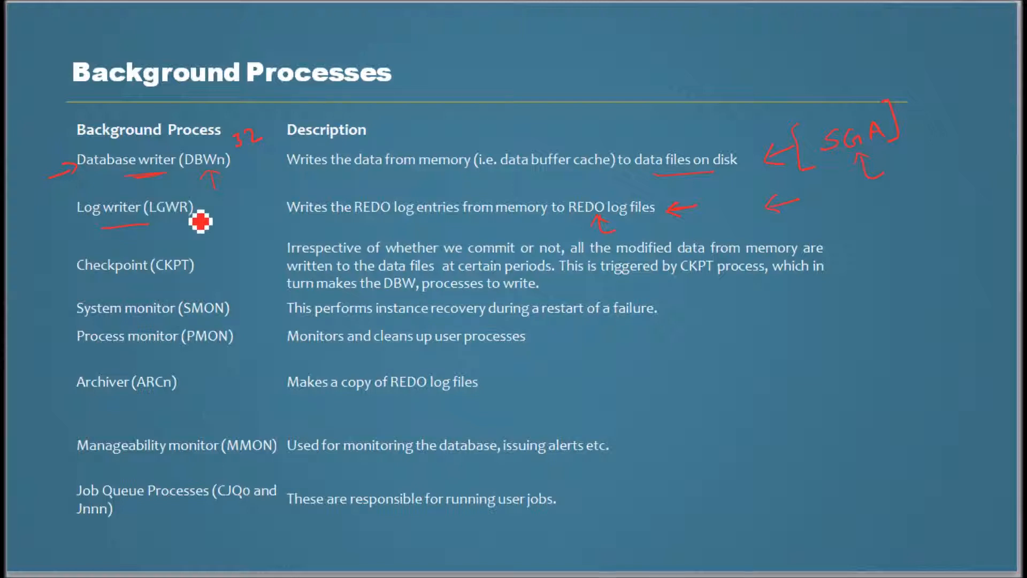
{"action": "mouse_move", "coordinate": [388, 229]}
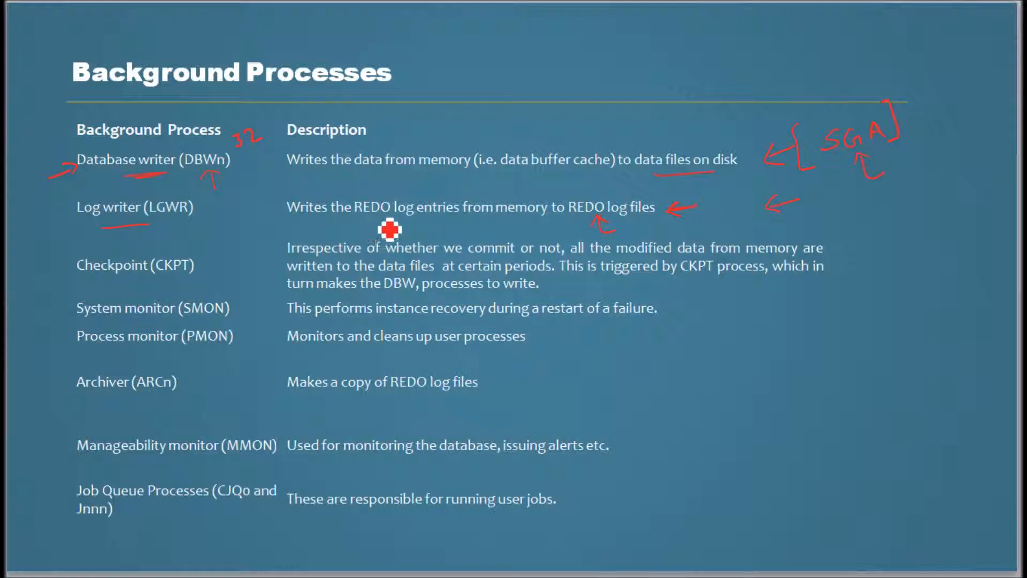
{"action": "mouse_move", "coordinate": [632, 247]}
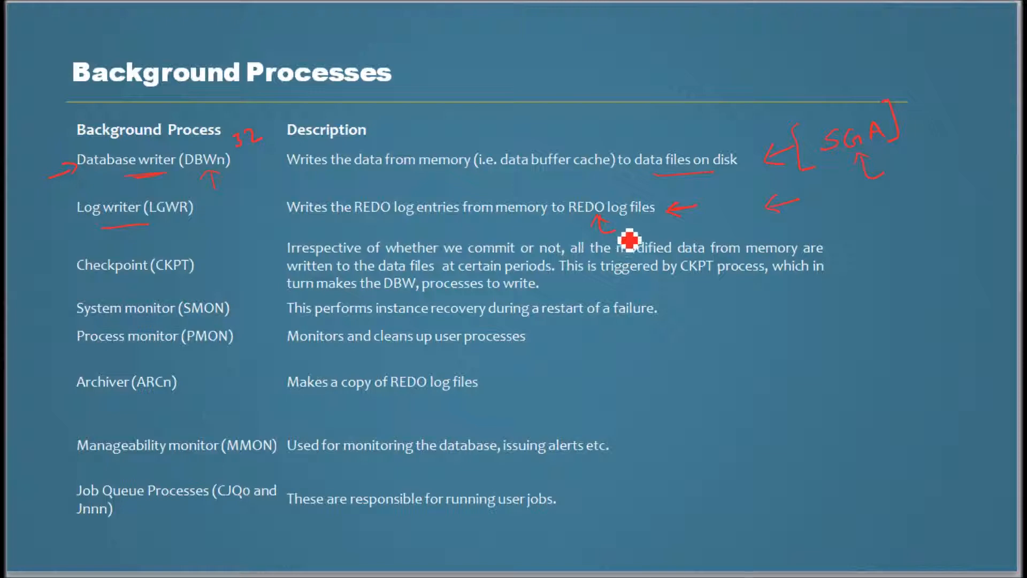
{"action": "mouse_move", "coordinate": [117, 300]}
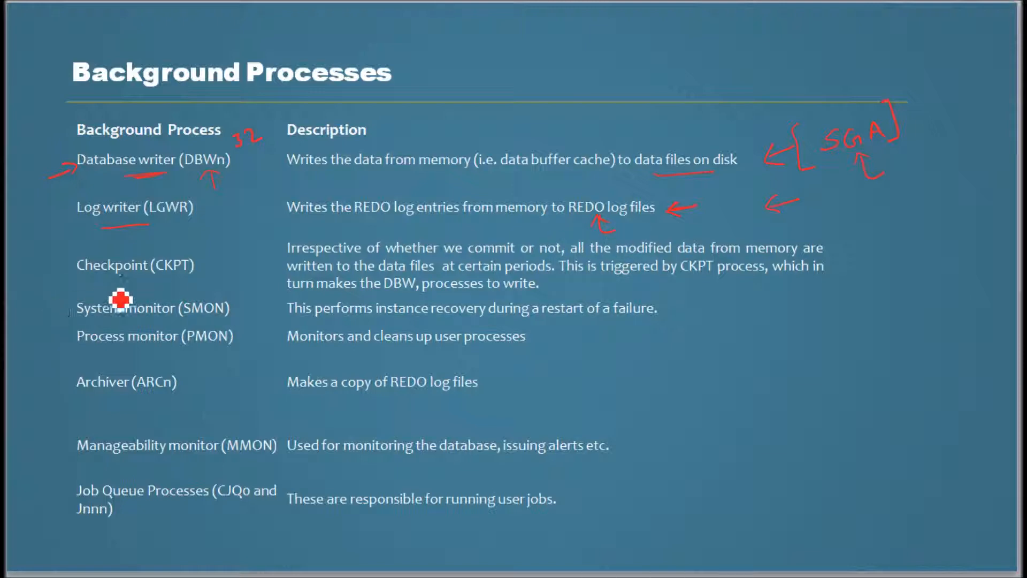
{"action": "mouse_move", "coordinate": [151, 293]}
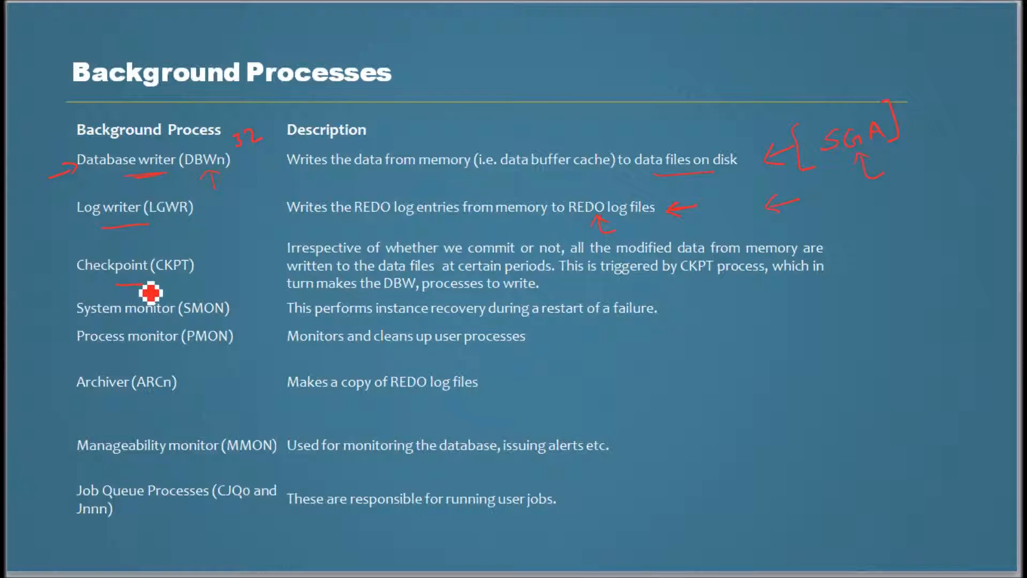
{"action": "mouse_move", "coordinate": [175, 308]}
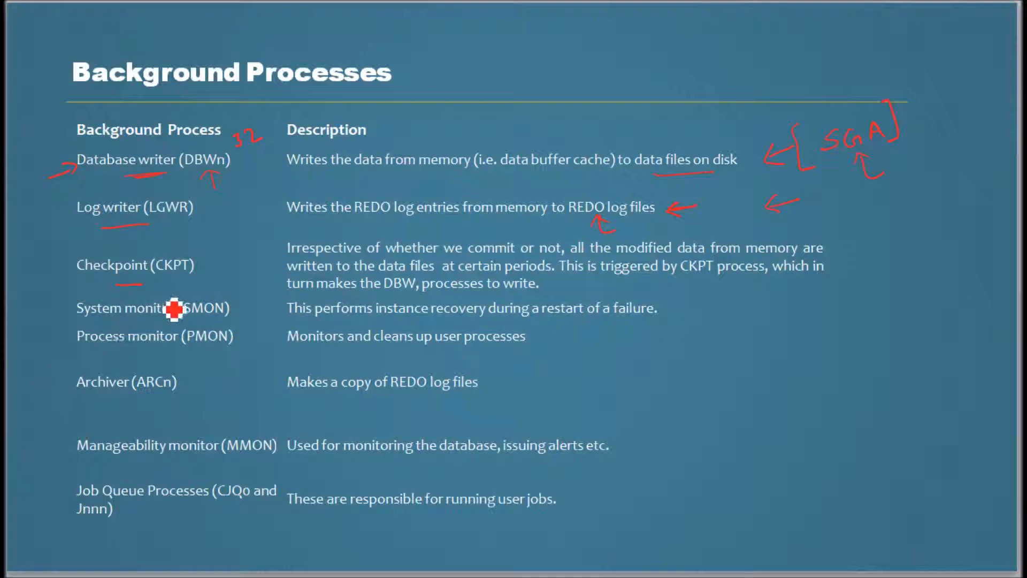
{"action": "mouse_move", "coordinate": [606, 299]}
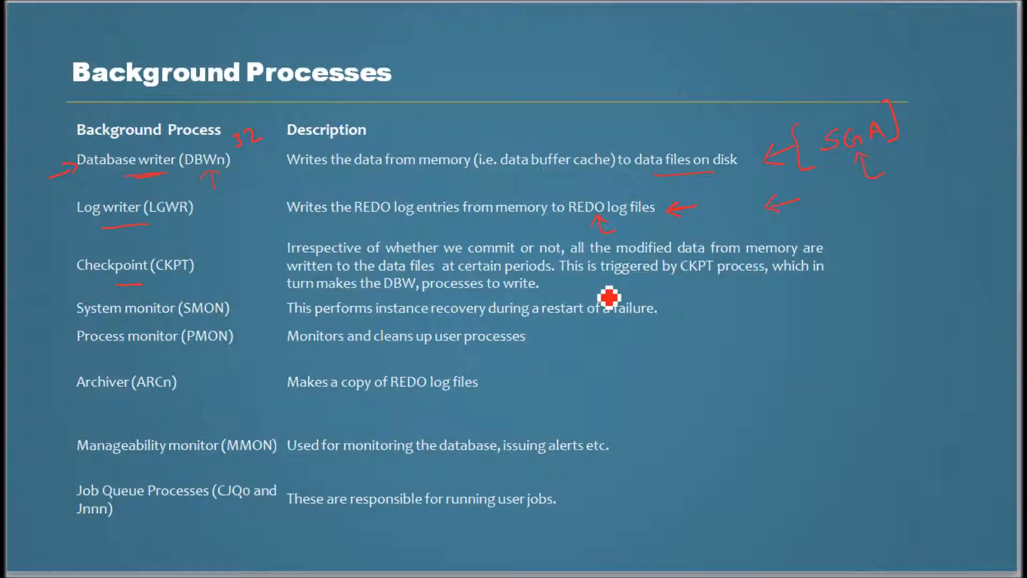
{"action": "mouse_move", "coordinate": [639, 282]}
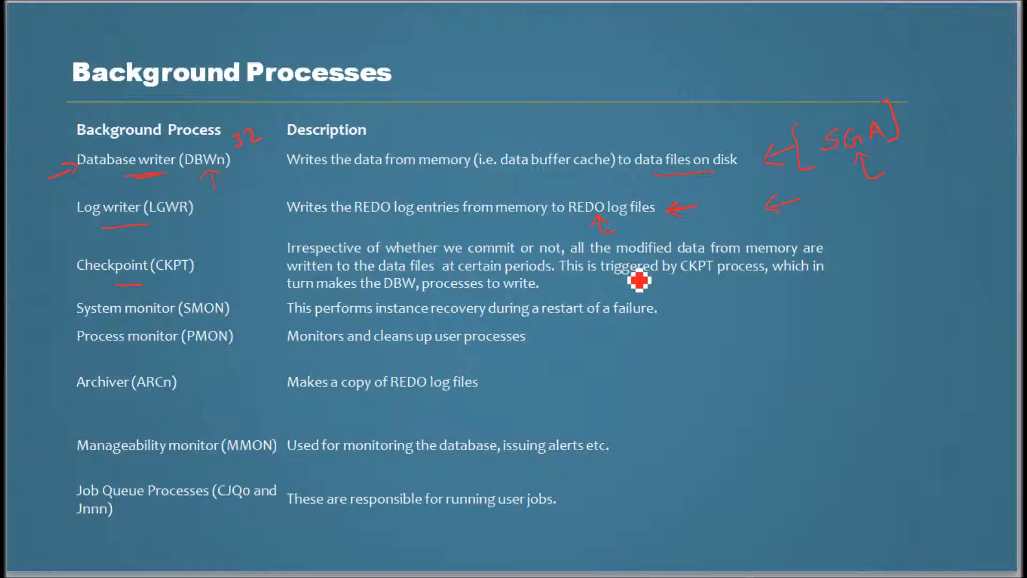
{"action": "mouse_move", "coordinate": [632, 293]}
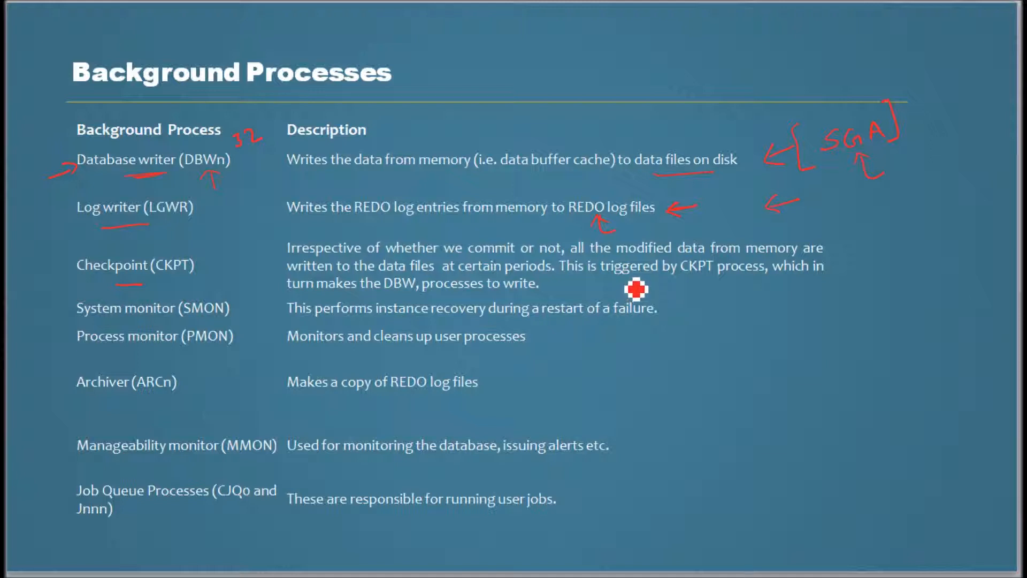
{"action": "mouse_move", "coordinate": [648, 268]}
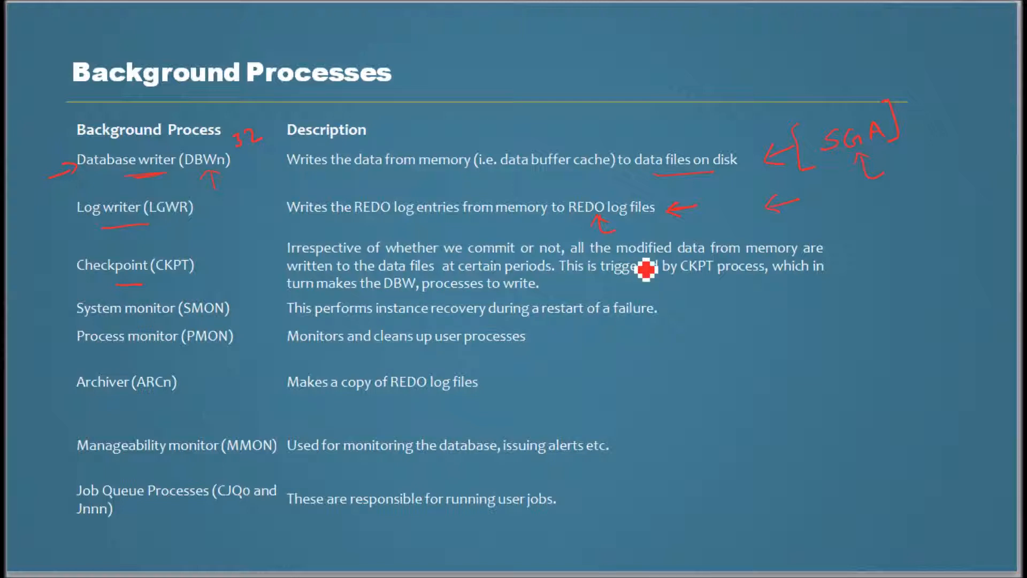
{"action": "mouse_move", "coordinate": [828, 244]}
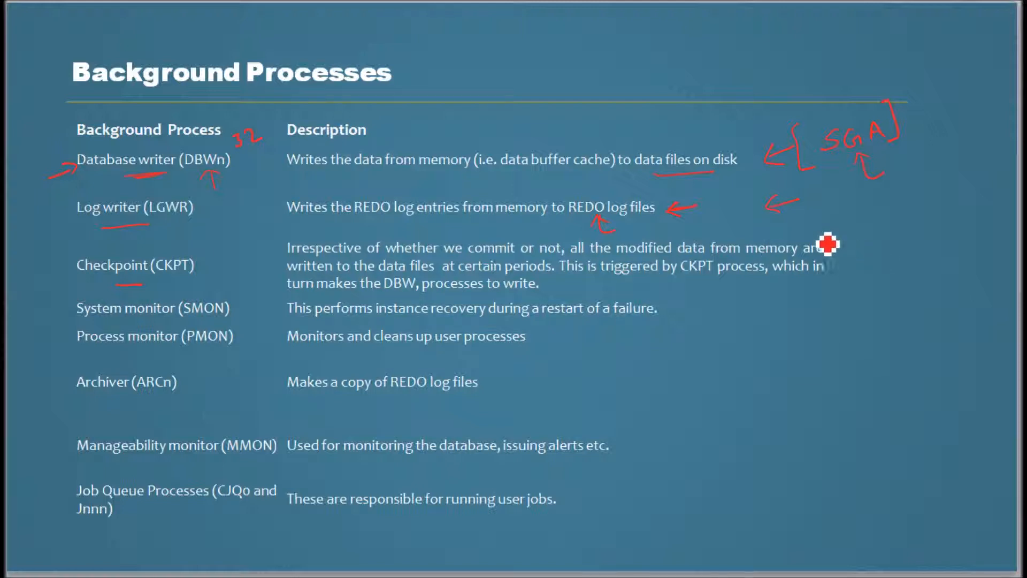
{"action": "mouse_move", "coordinate": [545, 284]}
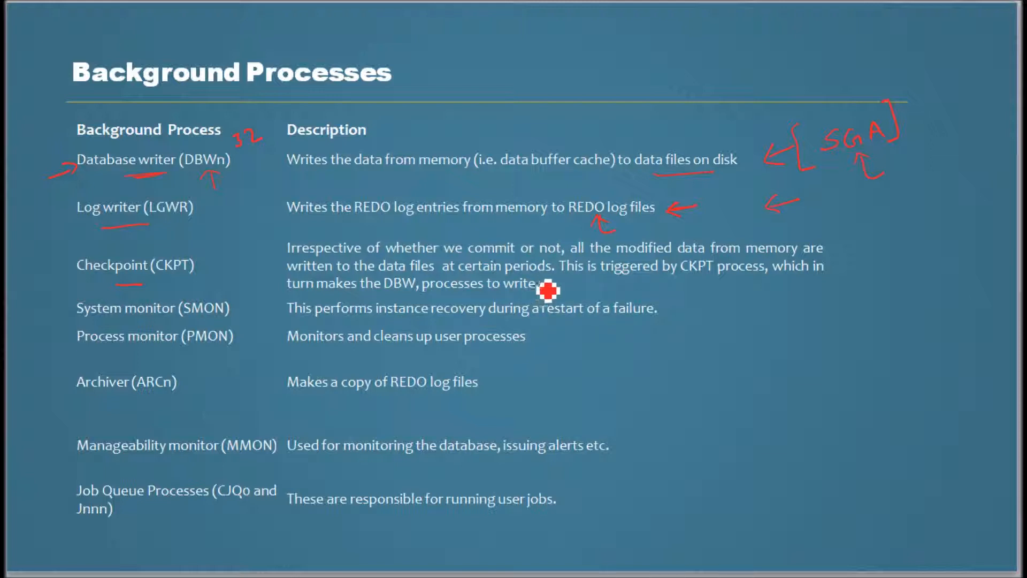
{"action": "mouse_move", "coordinate": [286, 294]}
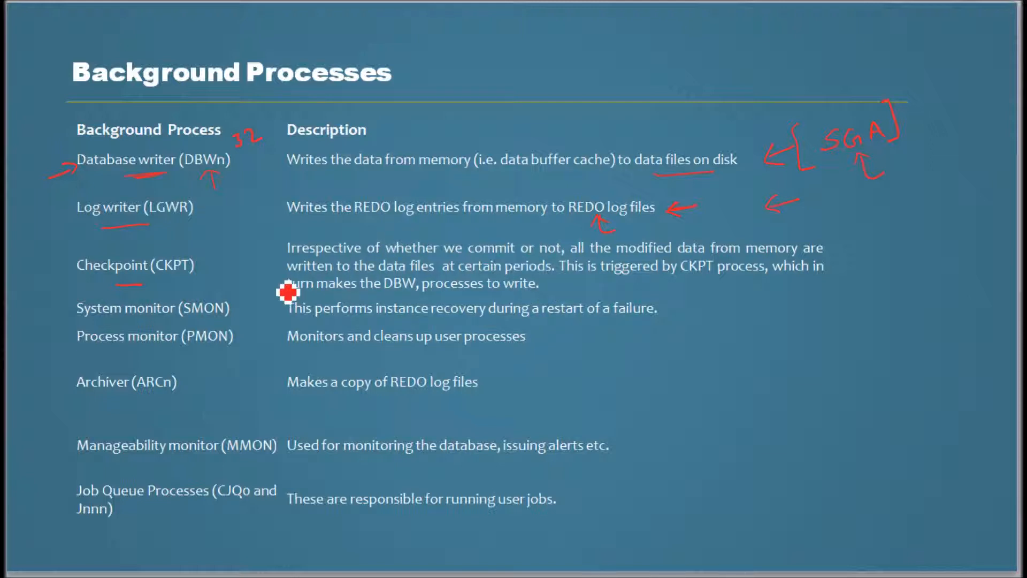
{"action": "mouse_move", "coordinate": [614, 282]}
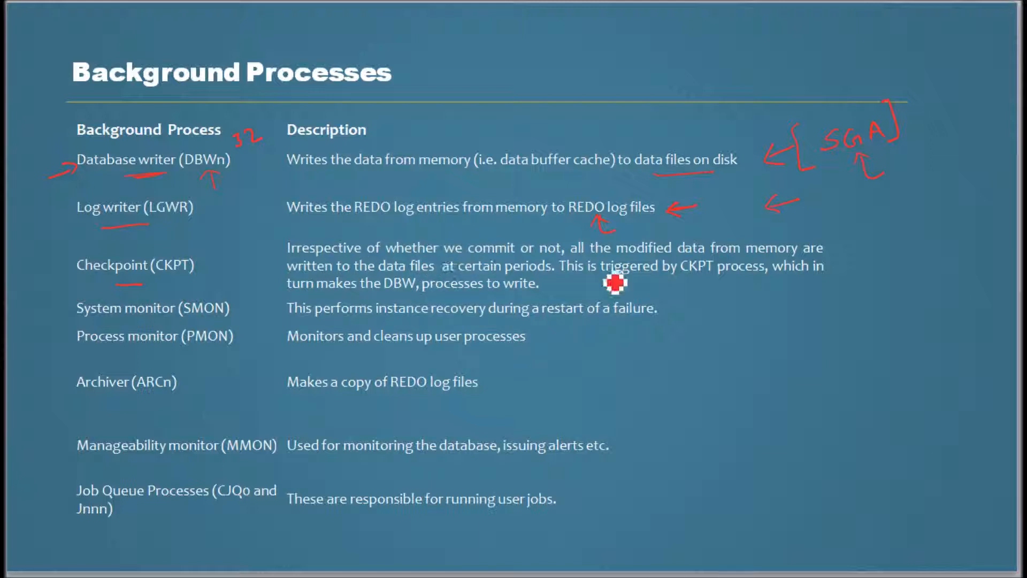
{"action": "mouse_move", "coordinate": [590, 293]}
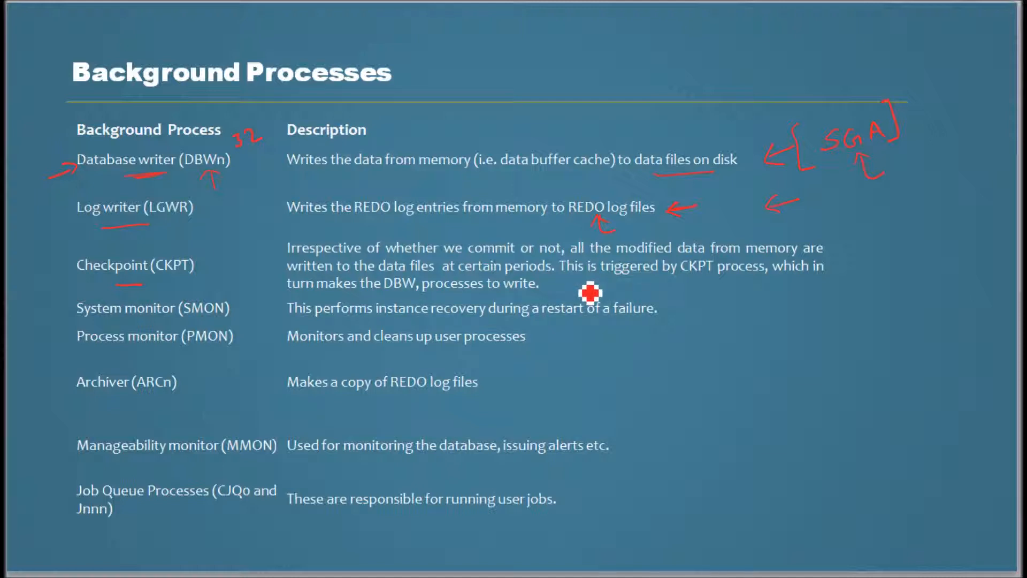
{"action": "mouse_move", "coordinate": [836, 250]}
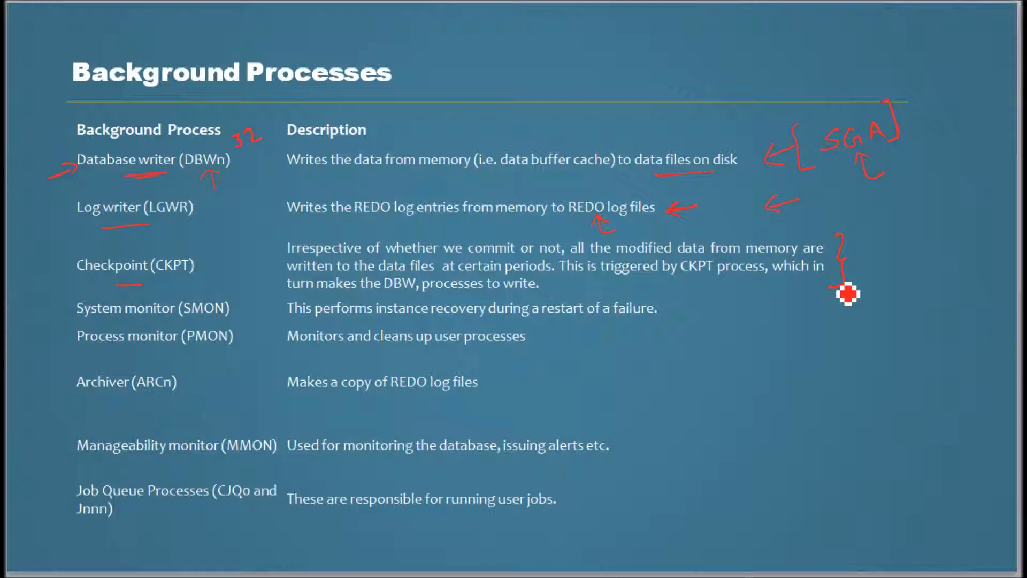
{"action": "mouse_move", "coordinate": [864, 268]}
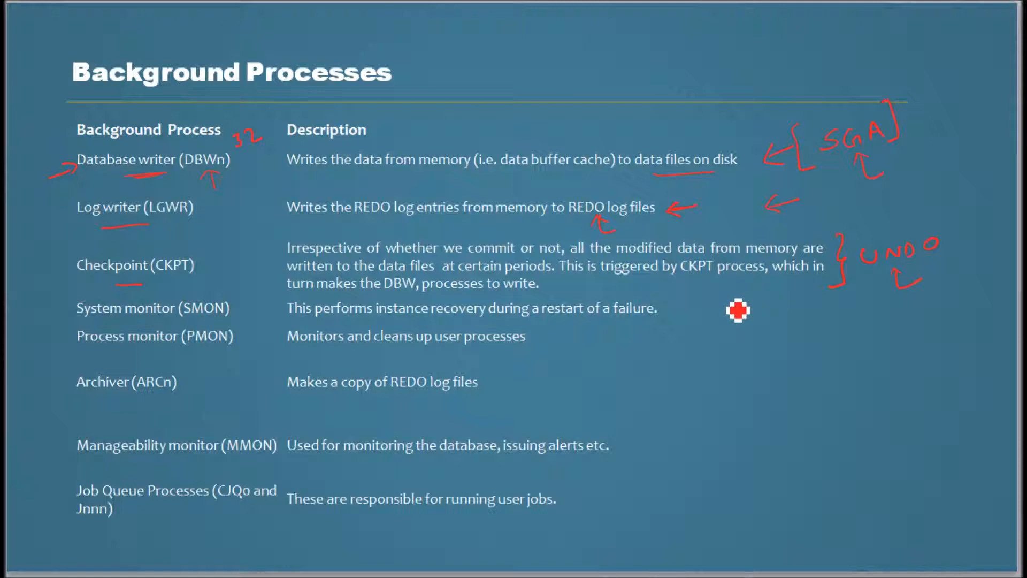
{"action": "mouse_move", "coordinate": [875, 298]}
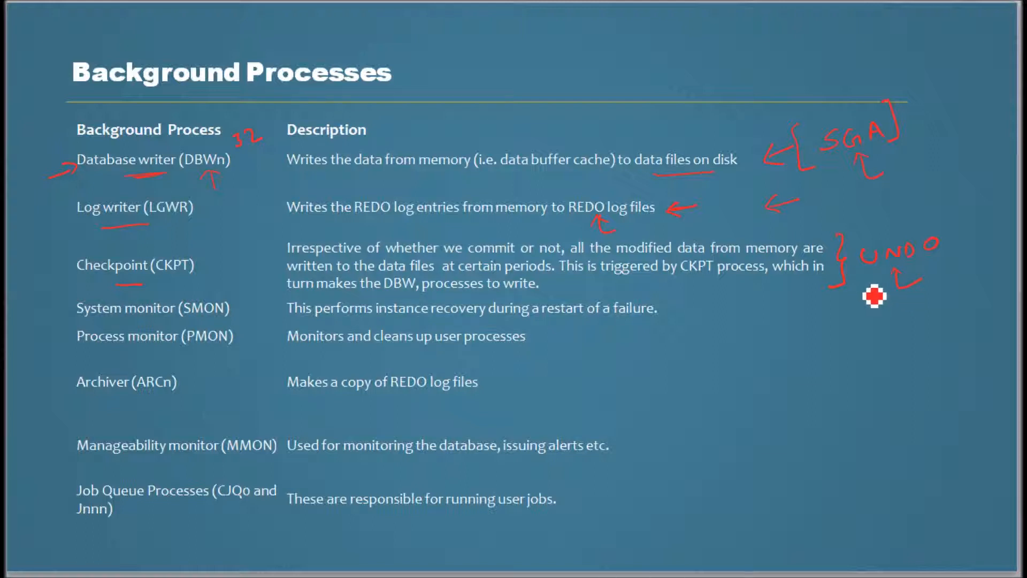
{"action": "mouse_move", "coordinate": [367, 325]}
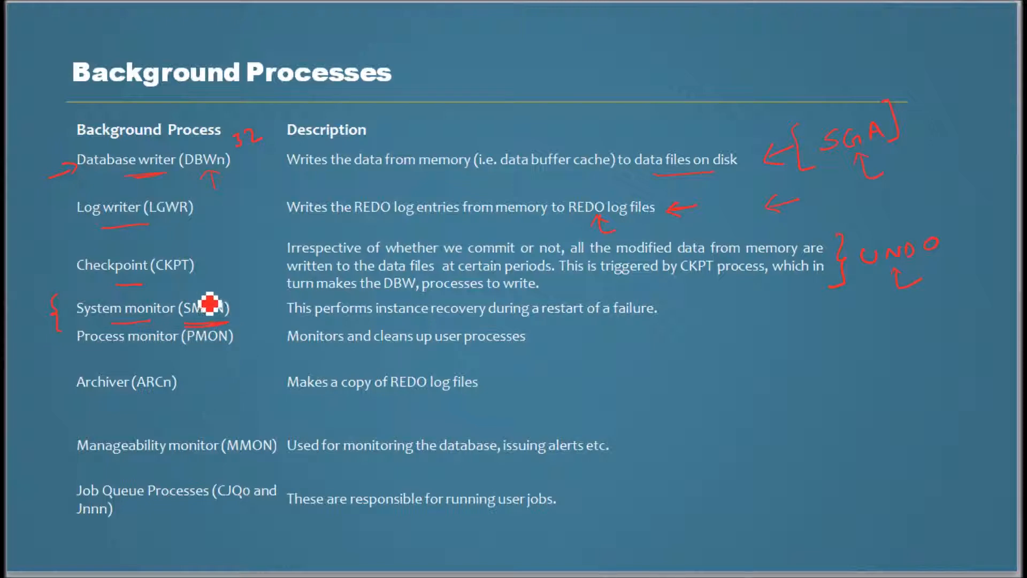
{"action": "mouse_move", "coordinate": [130, 314]}
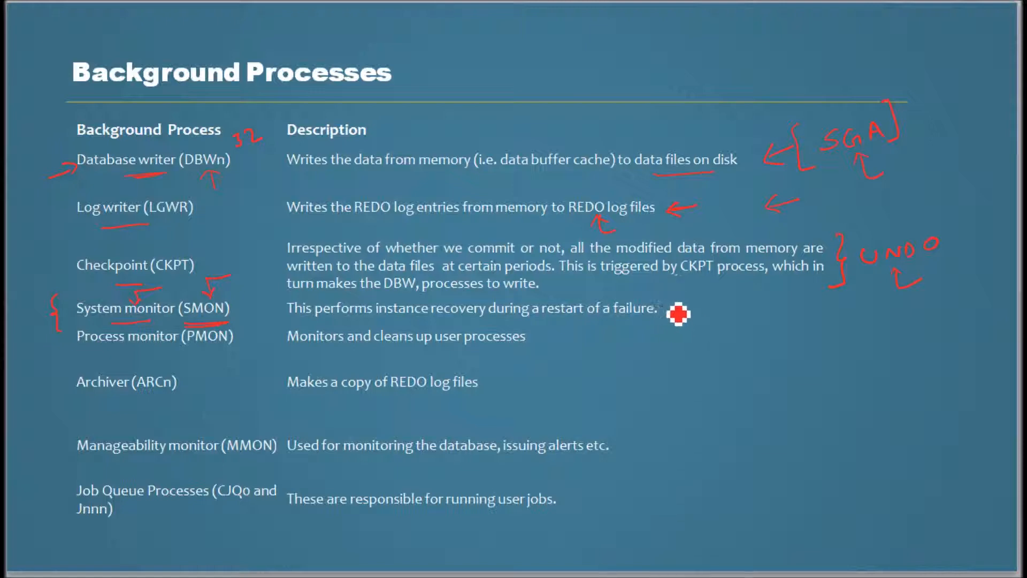
{"action": "mouse_move", "coordinate": [632, 361]}
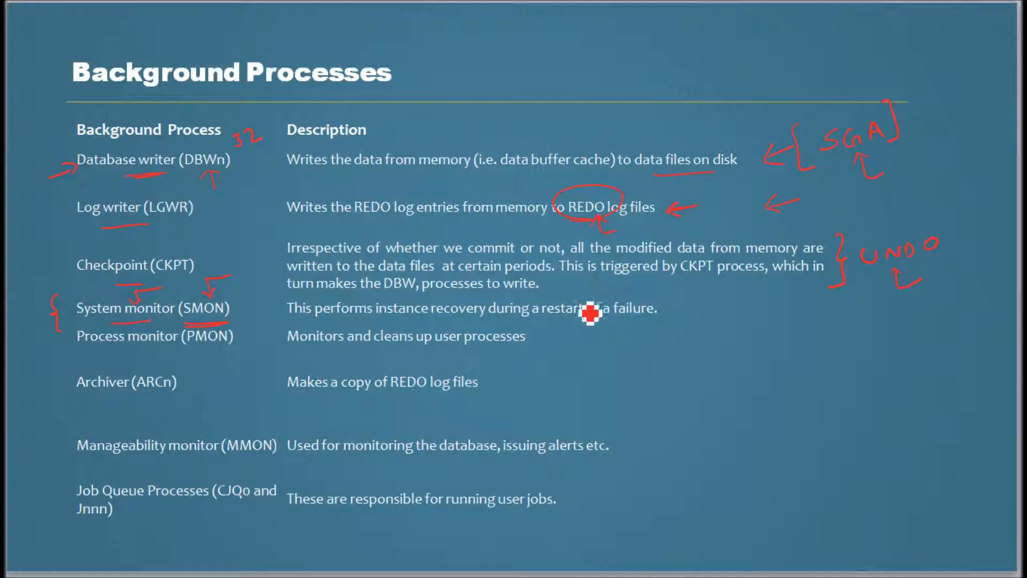
{"action": "mouse_move", "coordinate": [804, 283]}
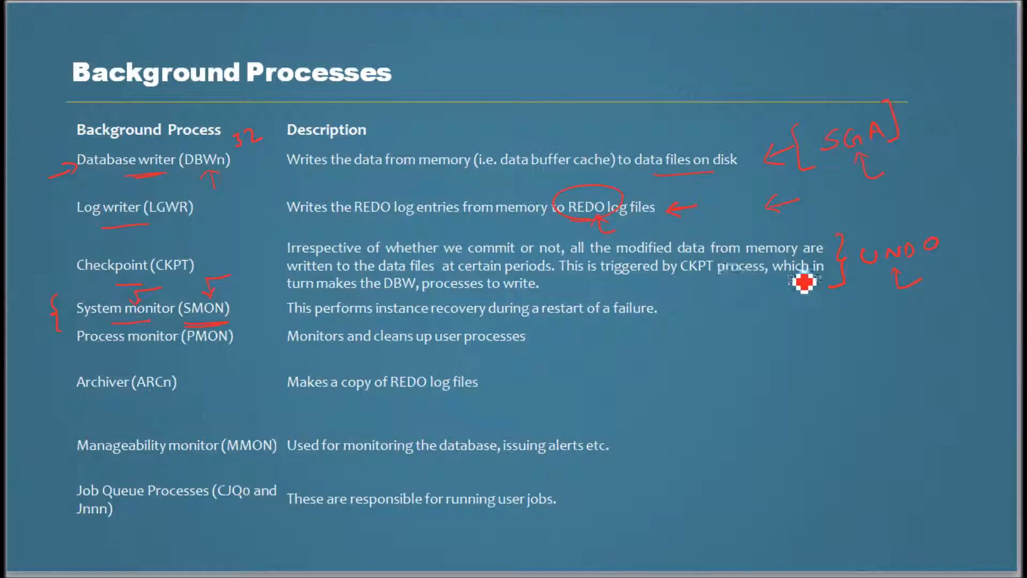
{"action": "mouse_move", "coordinate": [279, 296]}
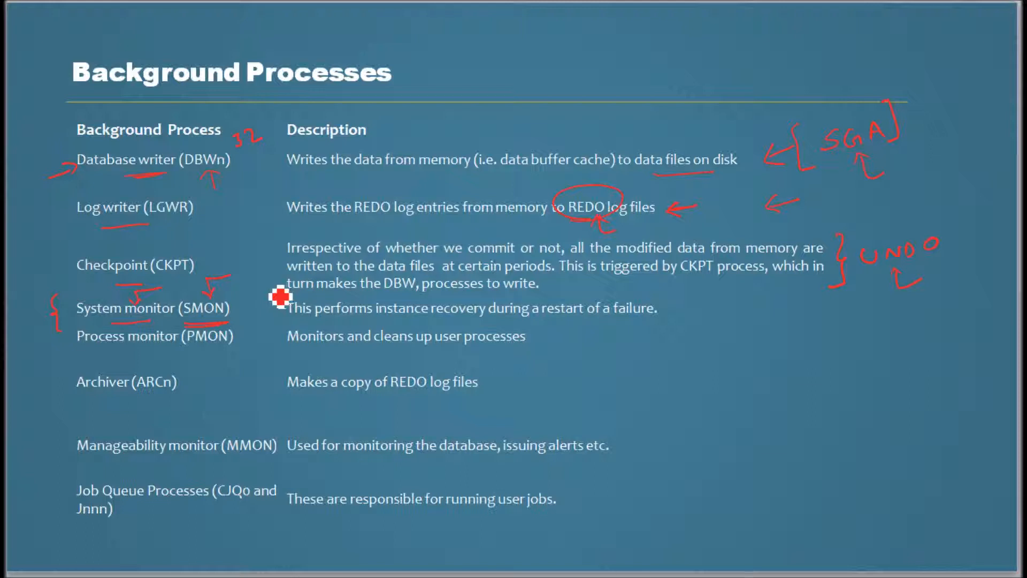
{"action": "mouse_move", "coordinate": [478, 313]}
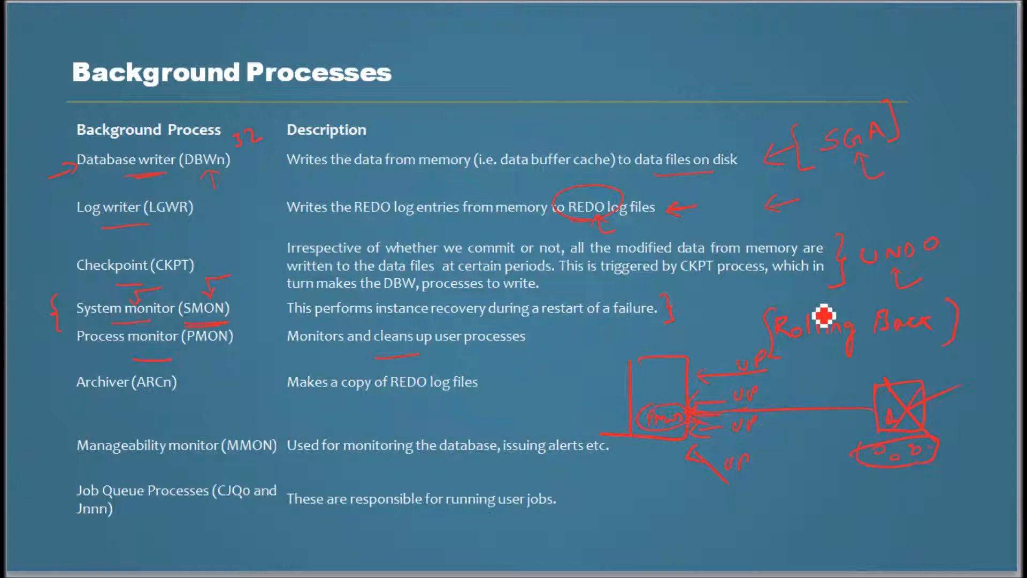
{"action": "mouse_move", "coordinate": [575, 397]}
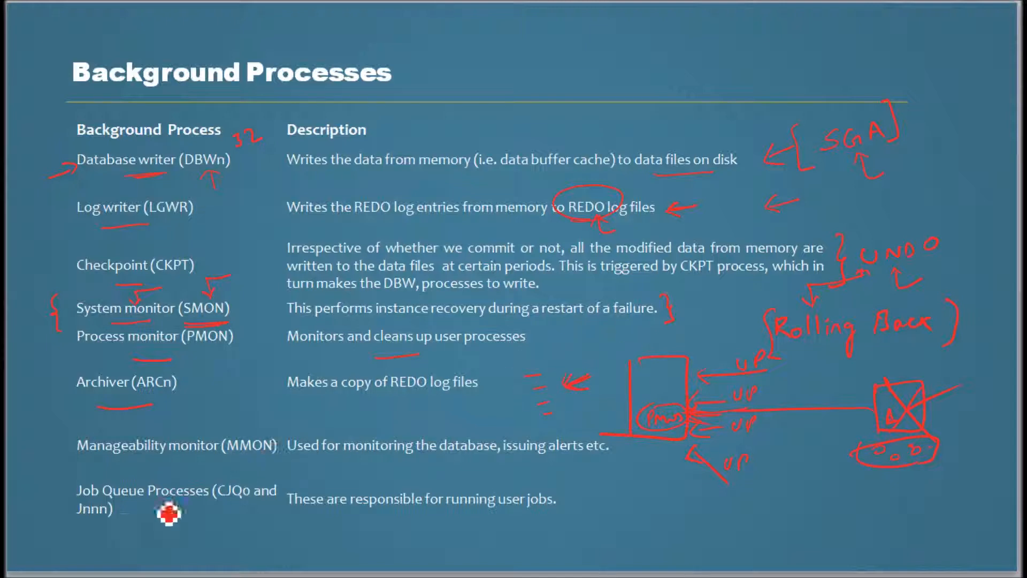
{"action": "mouse_move", "coordinate": [506, 489]}
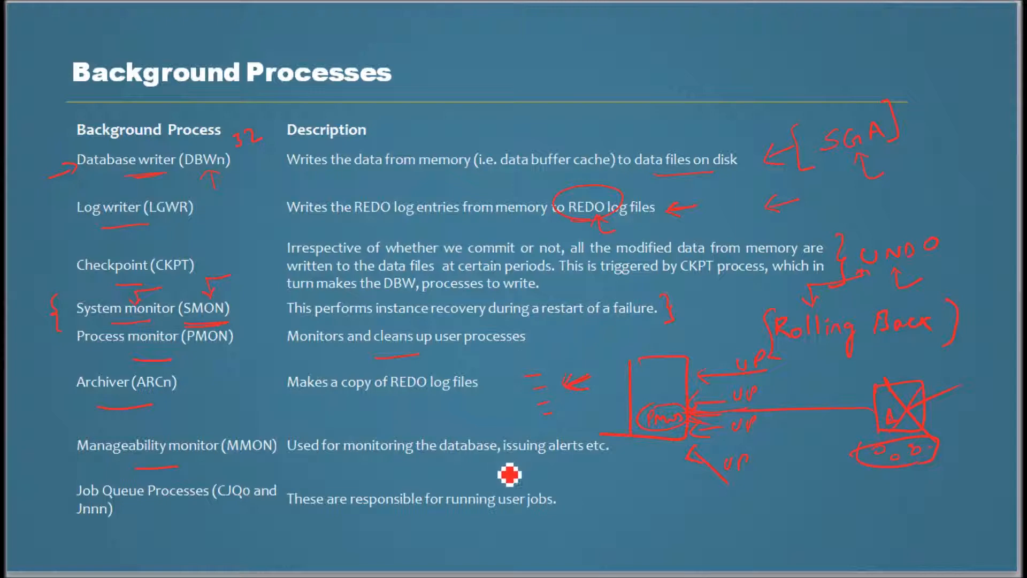
{"action": "mouse_move", "coordinate": [514, 475]}
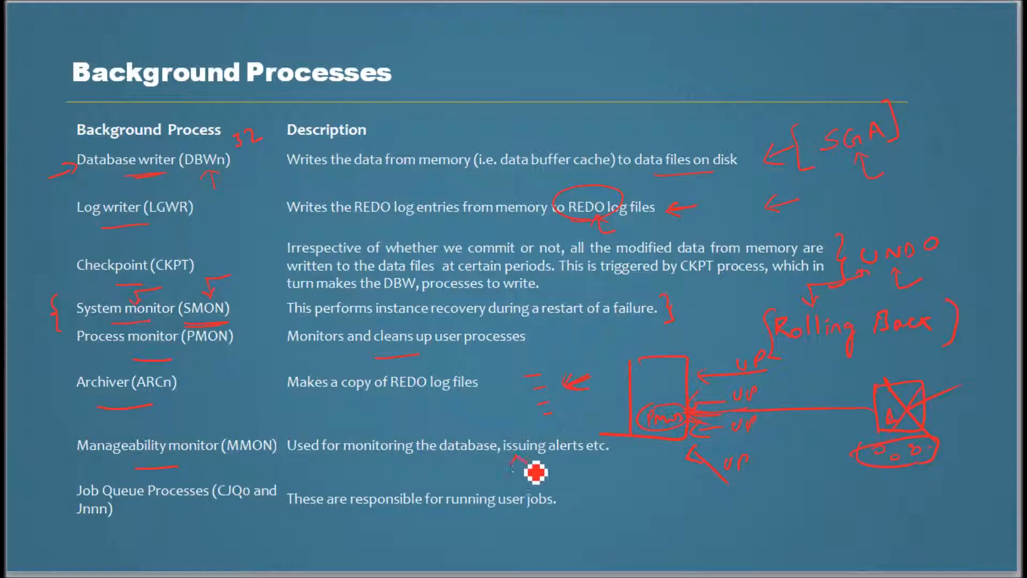
{"action": "mouse_move", "coordinate": [580, 475]}
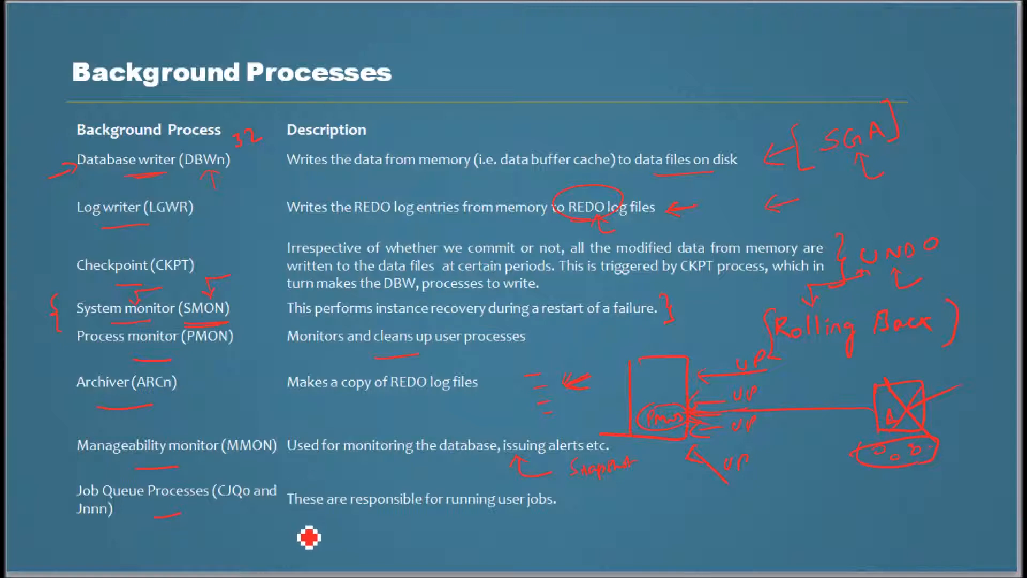
{"action": "mouse_move", "coordinate": [504, 554]}
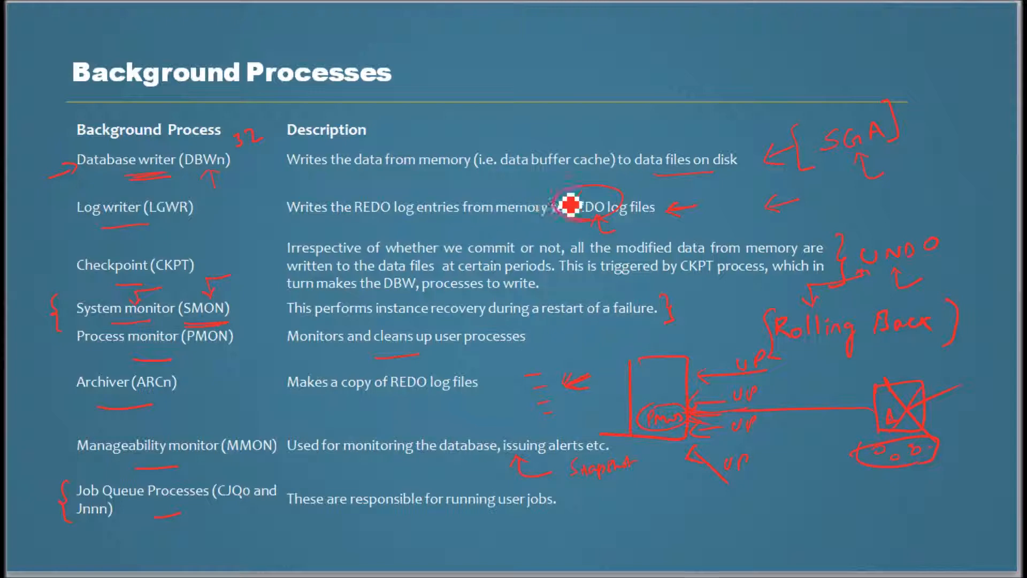
{"action": "mouse_move", "coordinate": [324, 297]}
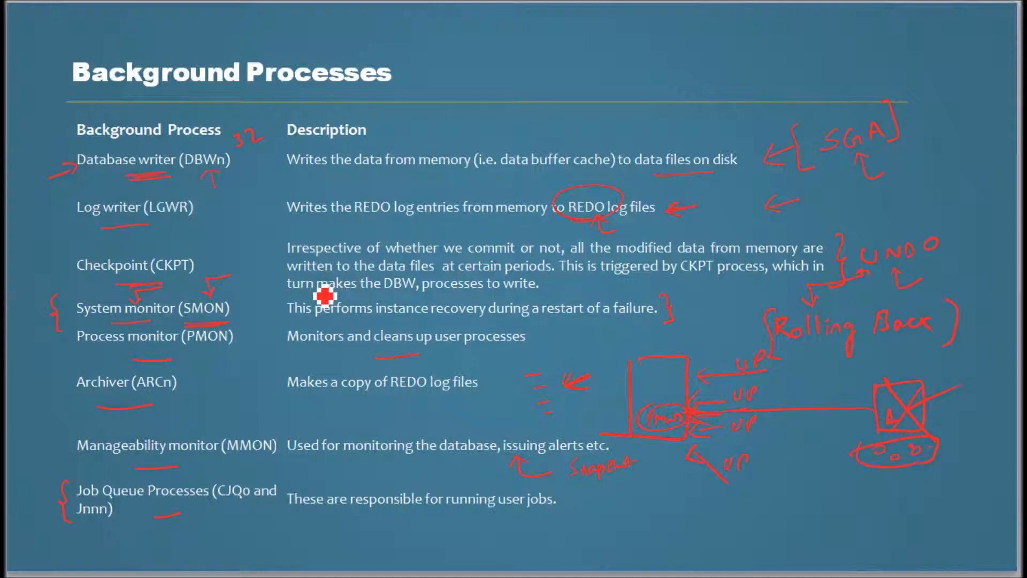
{"action": "mouse_move", "coordinate": [502, 493]}
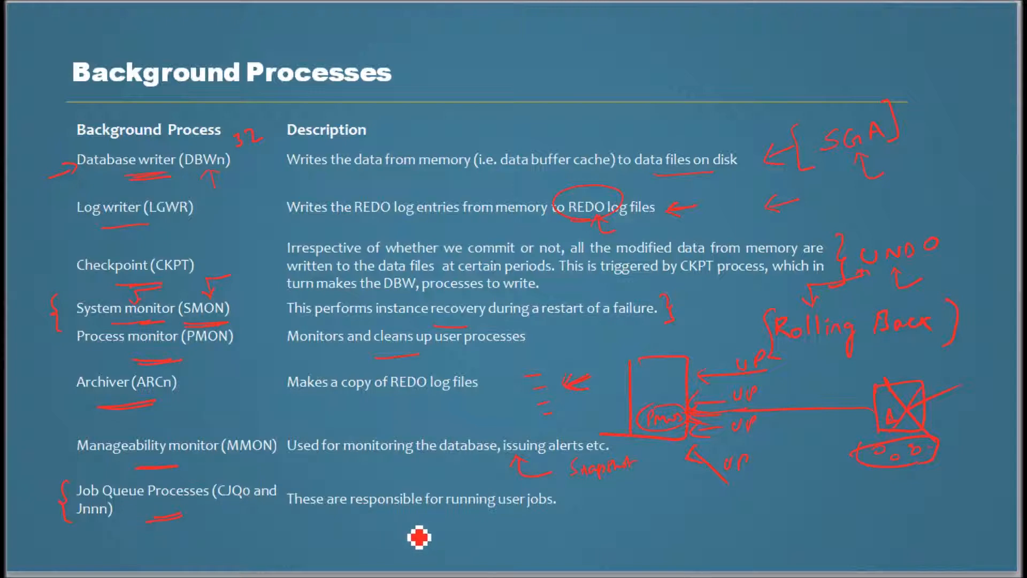
{"action": "mouse_move", "coordinate": [582, 517]}
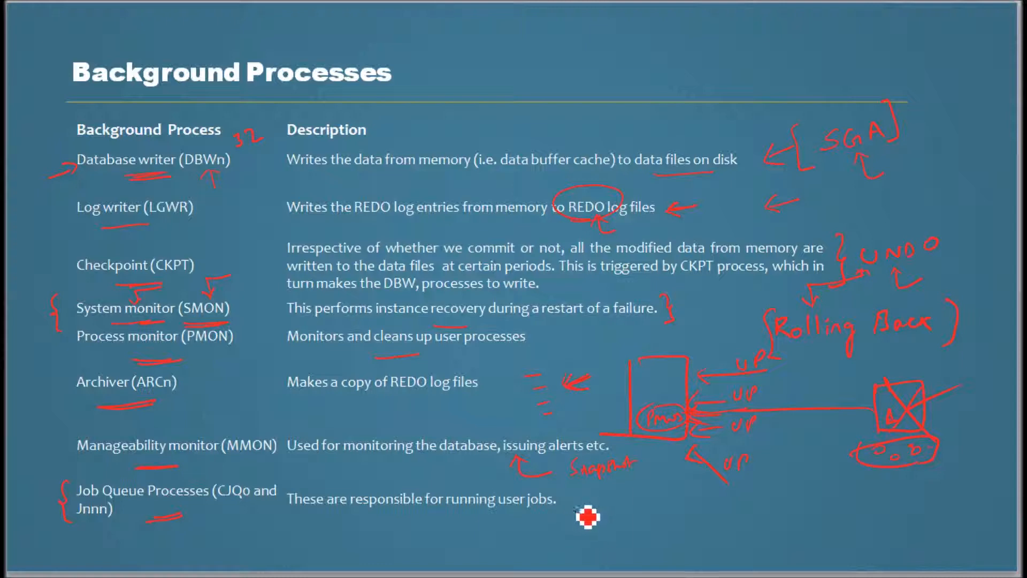